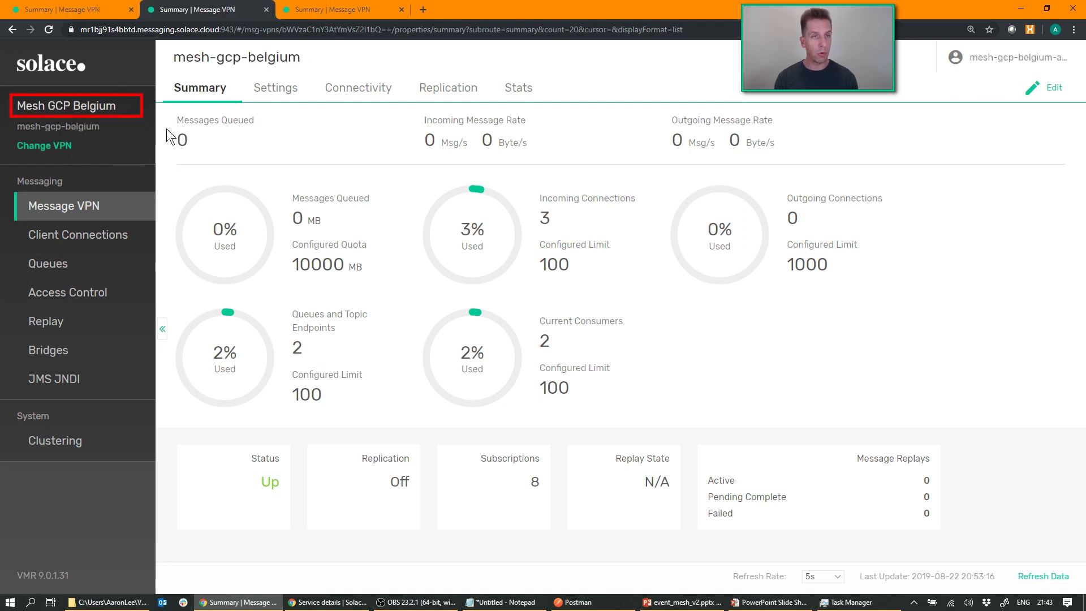
# - Check the Mesh Azure Singapore VPN summary, then return to the Mesh GCP Belgium service details
pyautogui.click(339, 10)
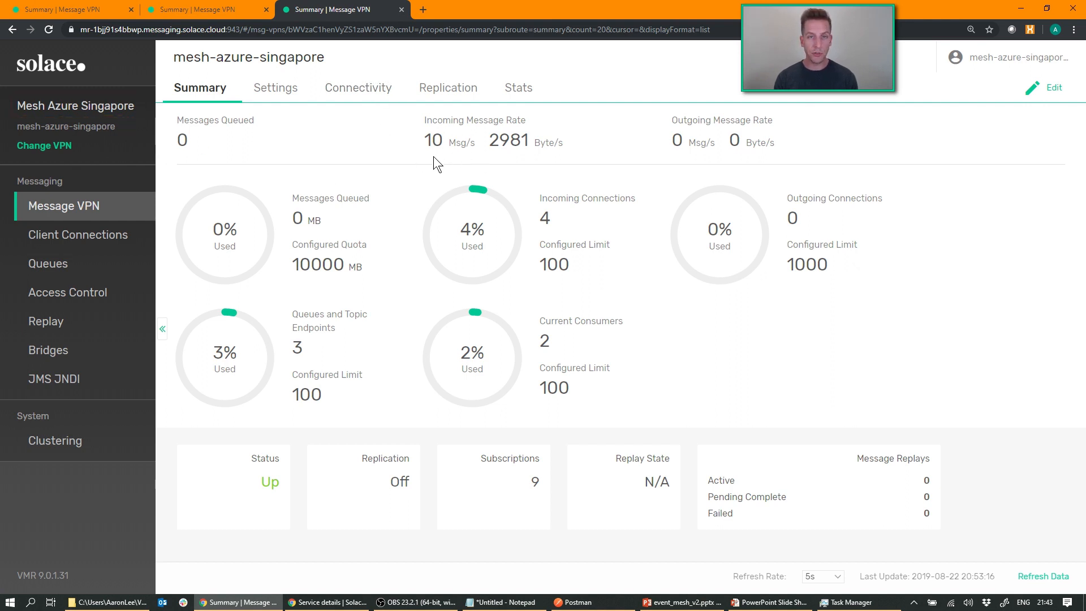
pyautogui.moveTo(620, 118)
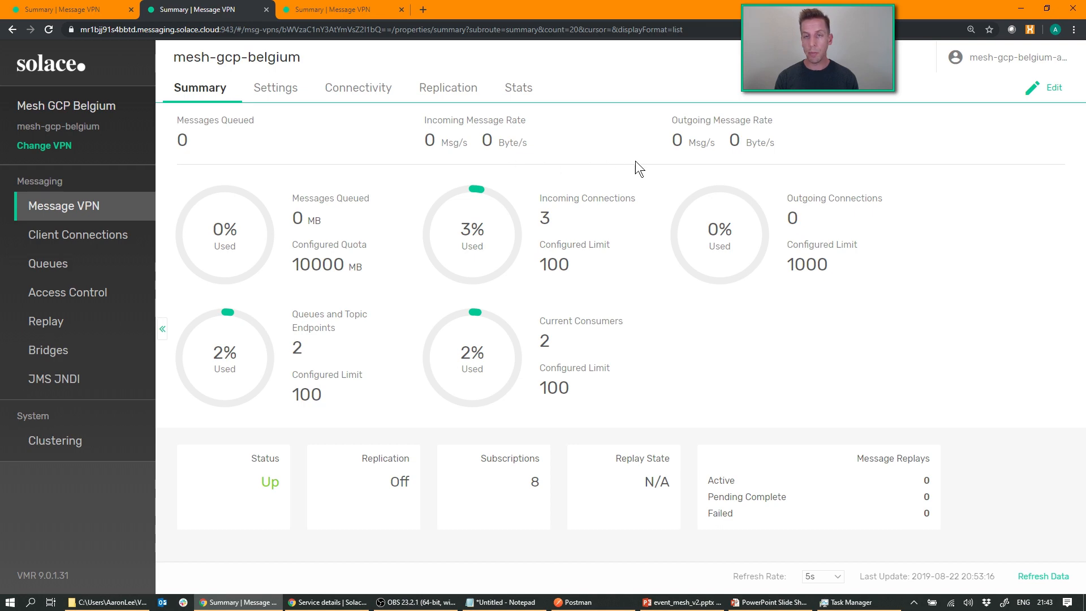
pyautogui.press('alt+tab')
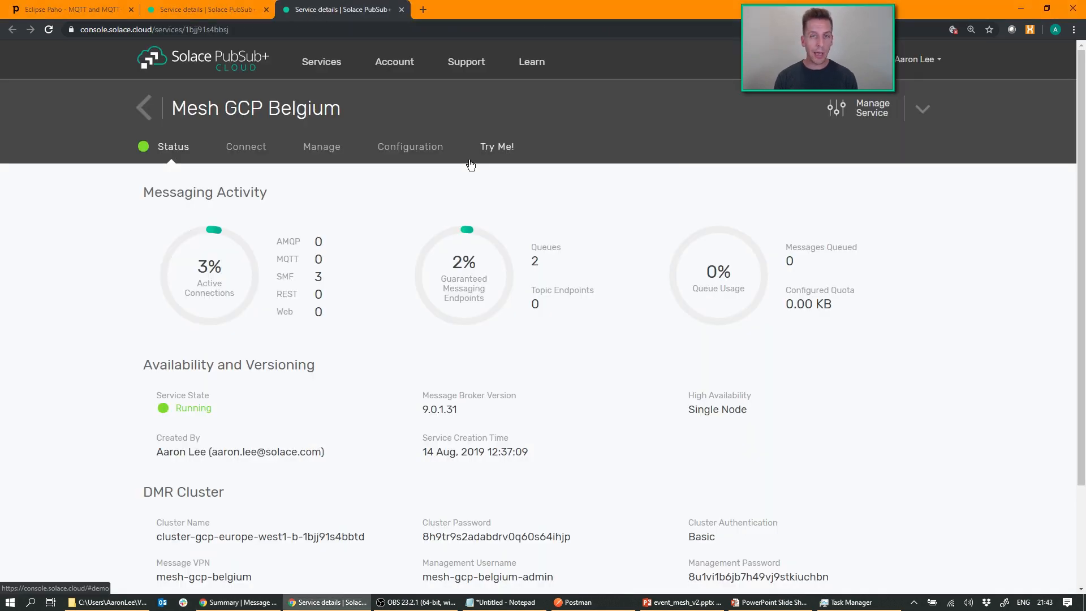
# - View the Try Me subscriber demo's JavaScript source and reload the interactive Result
pyautogui.click(497, 146)
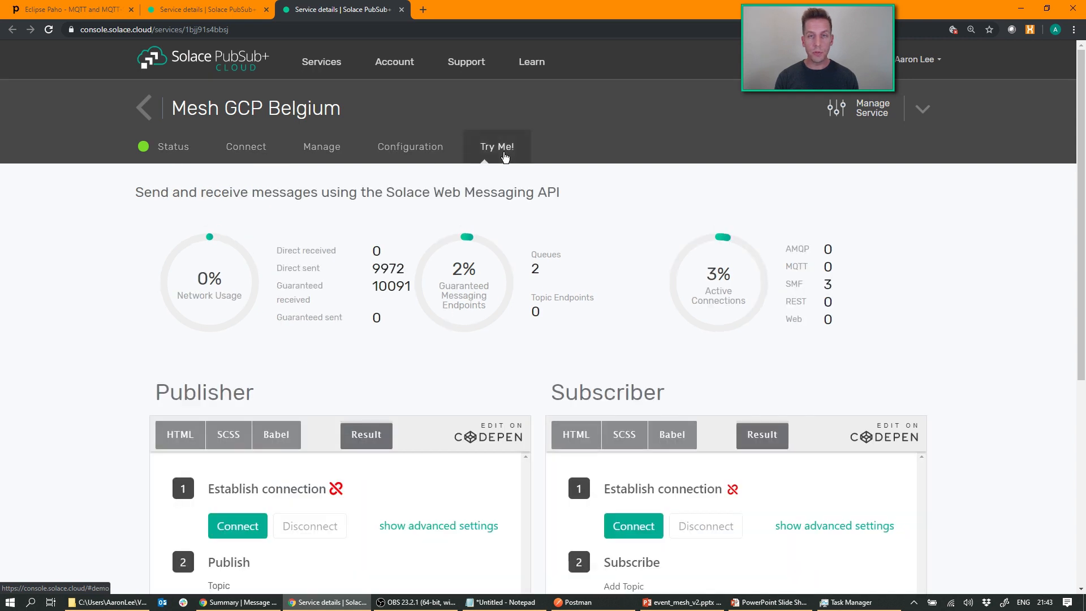
pyautogui.scroll(-3)
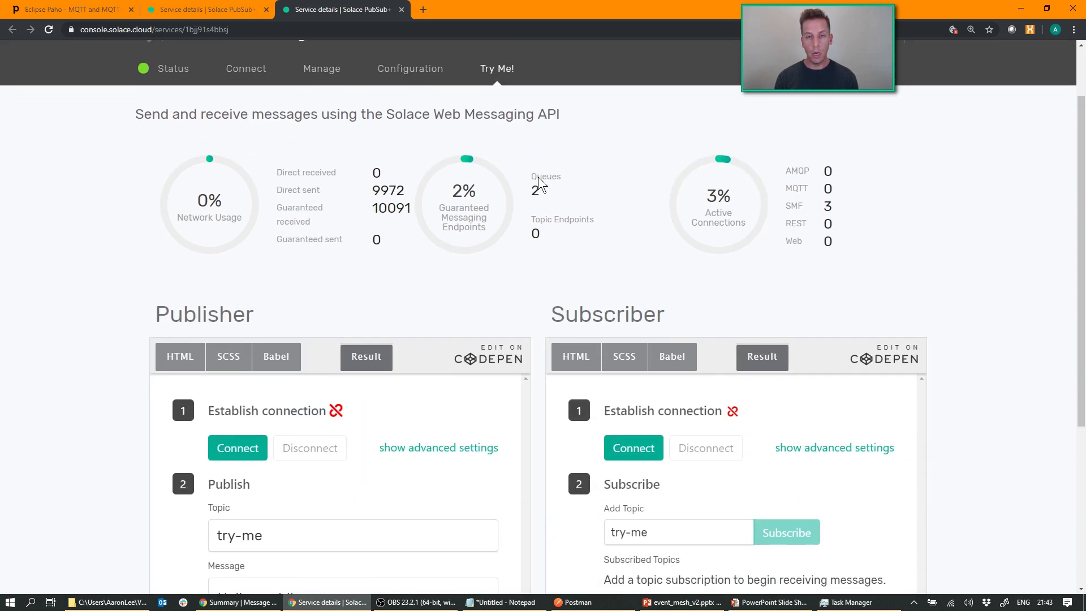
pyautogui.scroll(-3)
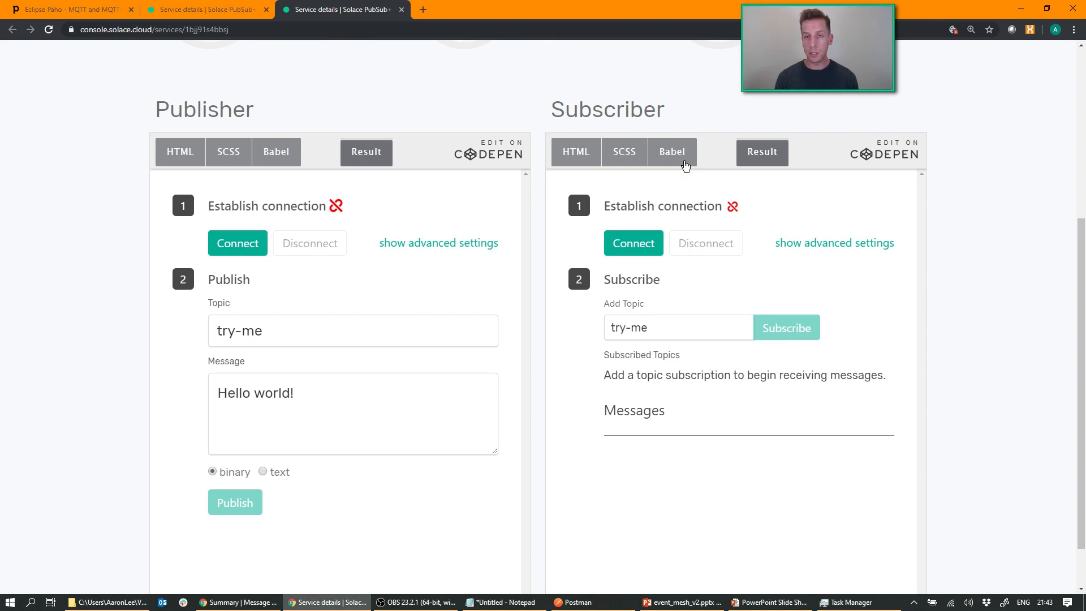
pyautogui.click(671, 151)
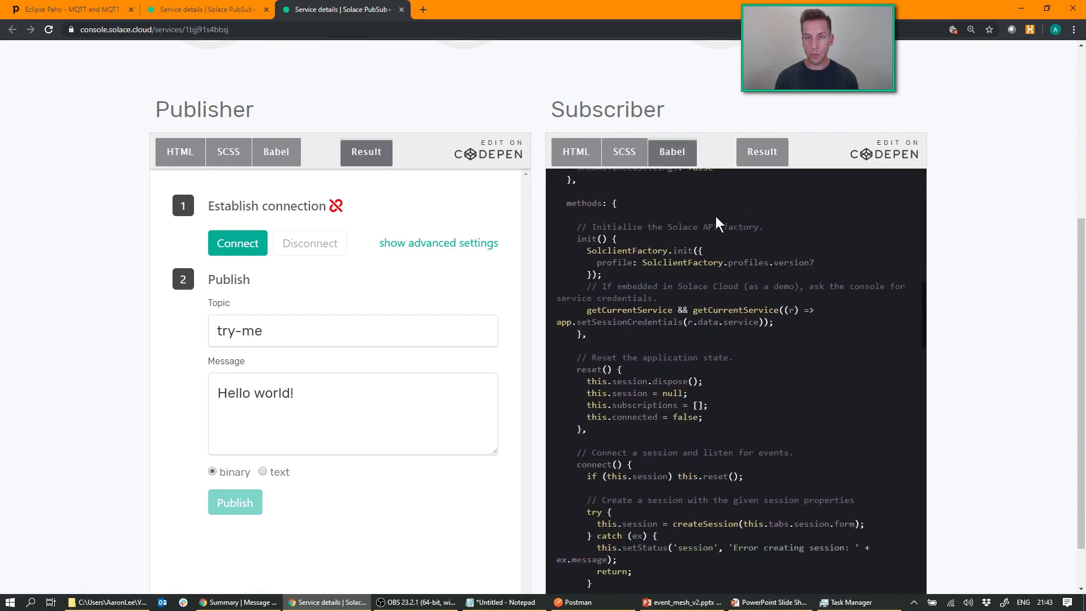
pyautogui.click(760, 151)
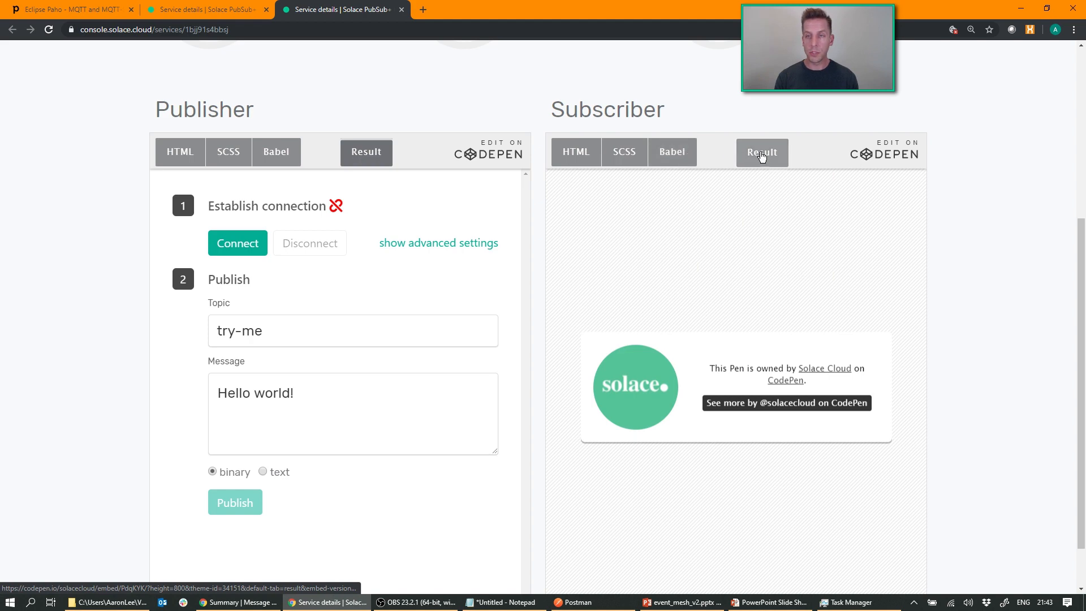
pyautogui.click(762, 152)
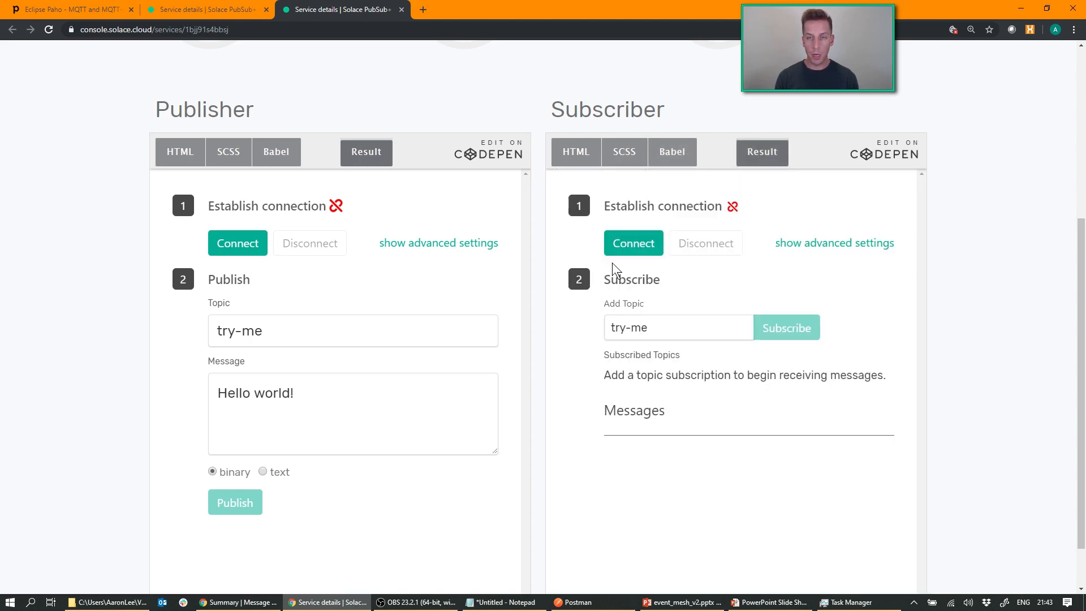
# - Connect the Try Me subscriber and subscribe it to the topic estore/>
pyautogui.click(632, 243)
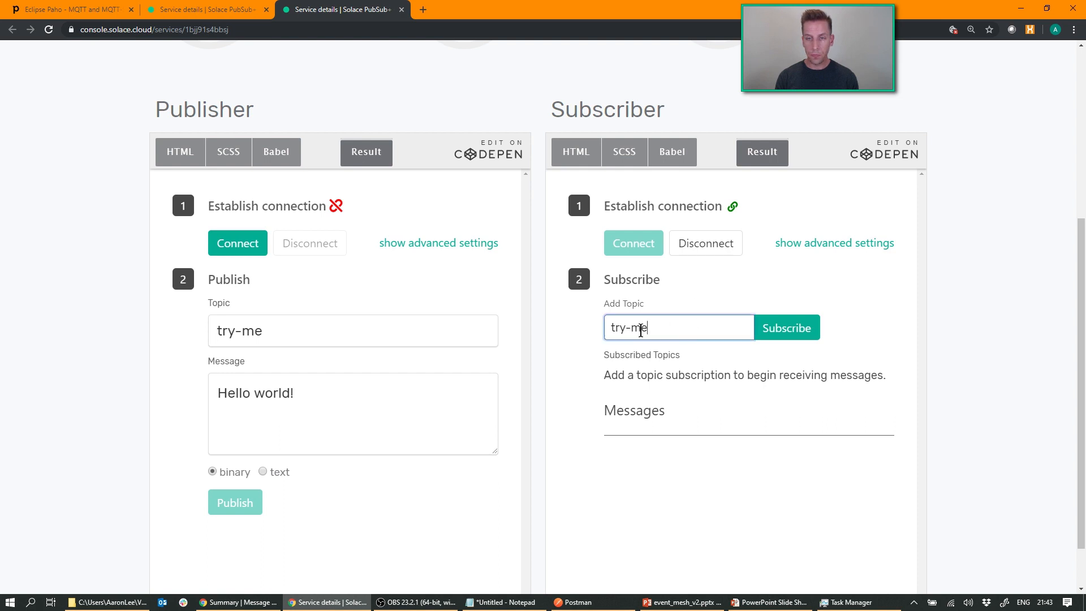
pyautogui.write('estore/>')
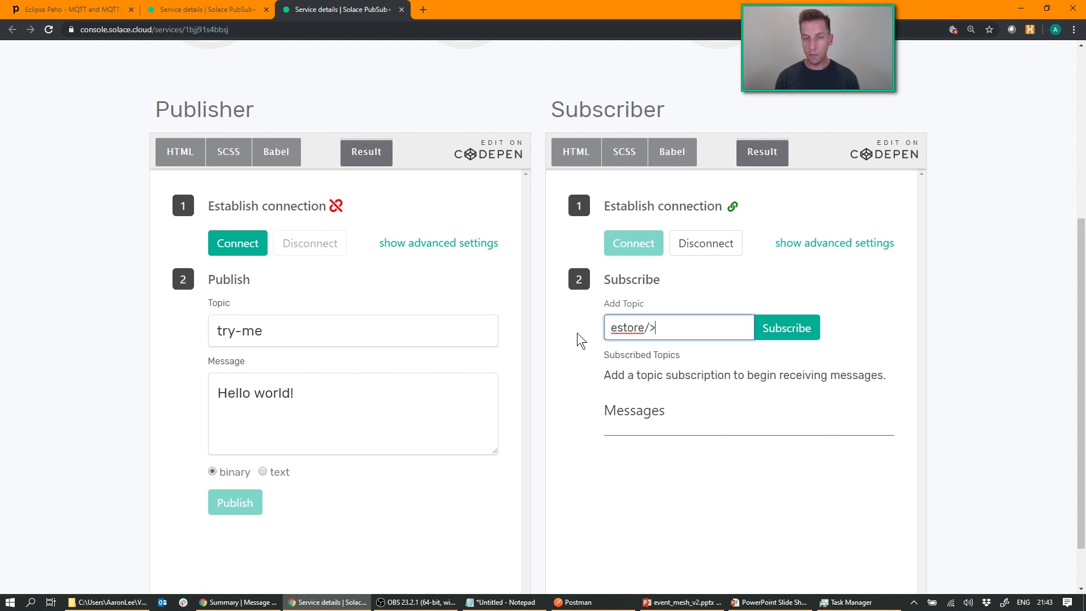
pyautogui.click(787, 327)
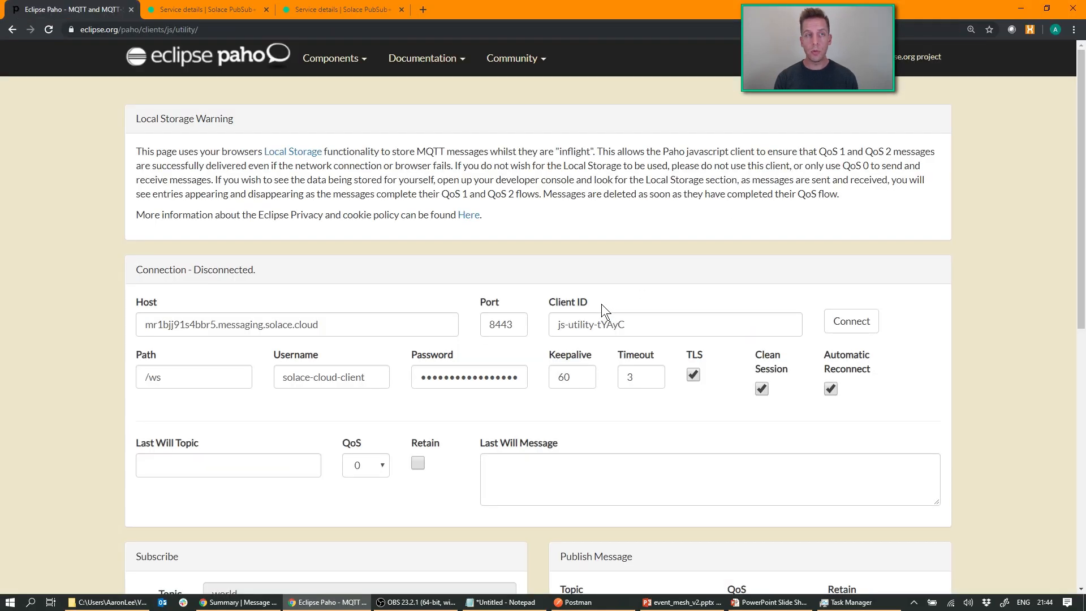
pyautogui.moveTo(325, 128)
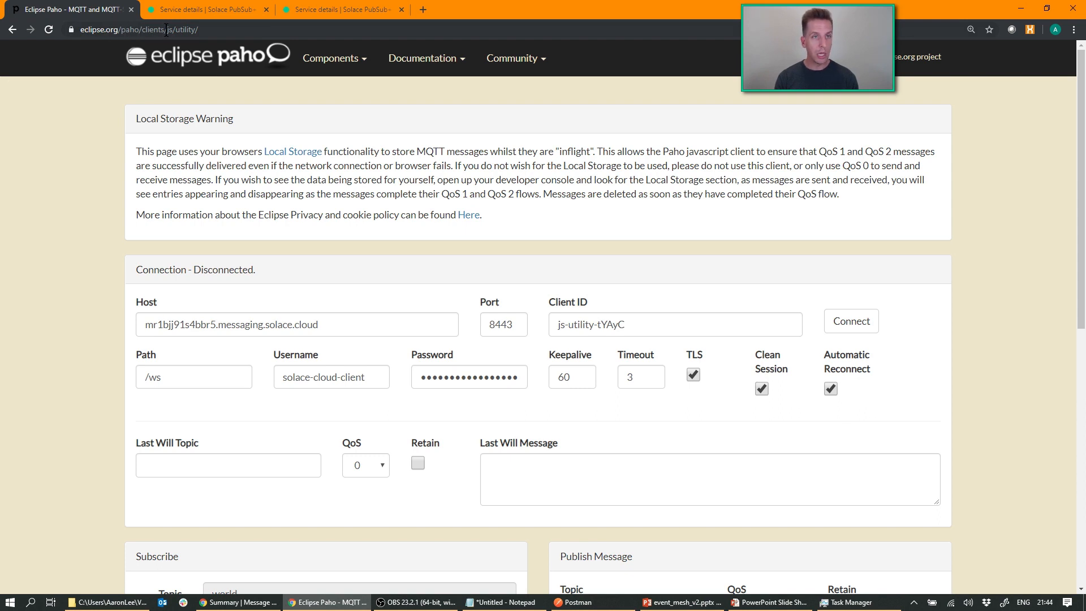
pyautogui.click(335, 58)
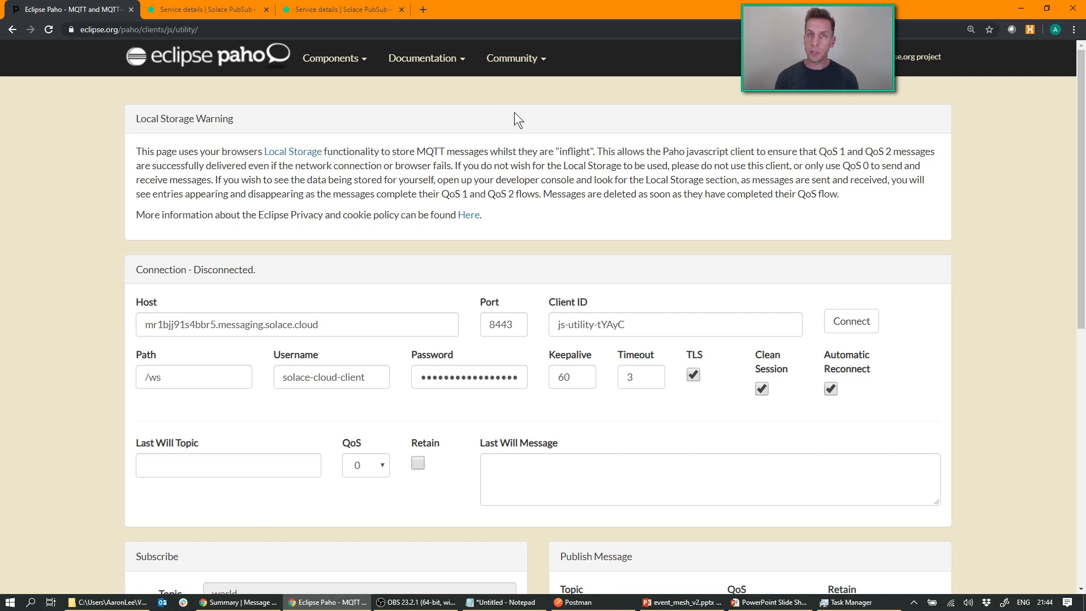
# - Review Mesh AWS Montreal's Solace Messaging connection details on its Connect page
pyautogui.click(206, 9)
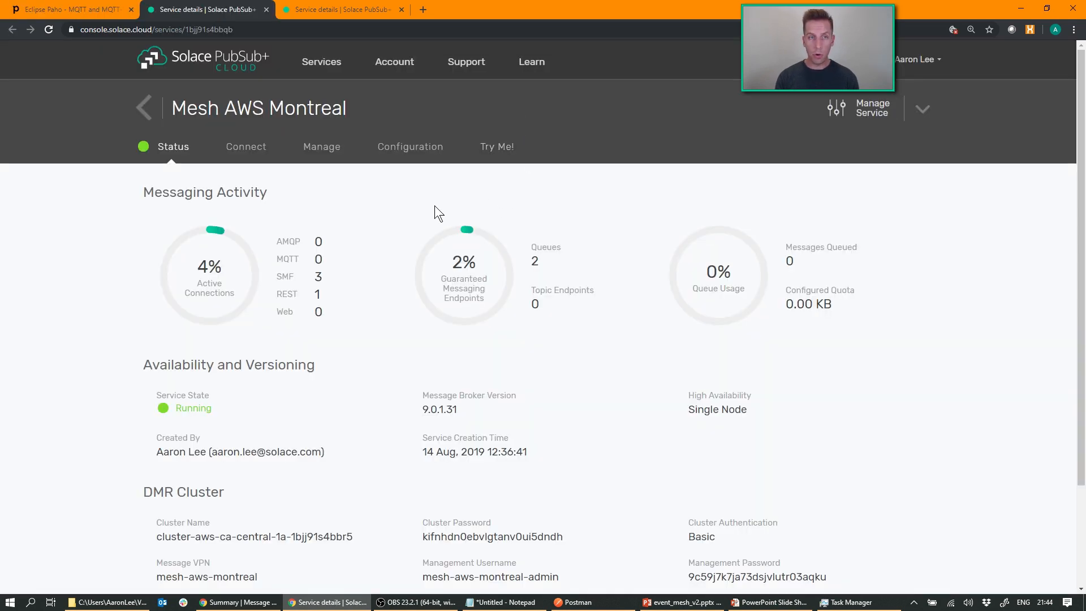
pyautogui.click(245, 146)
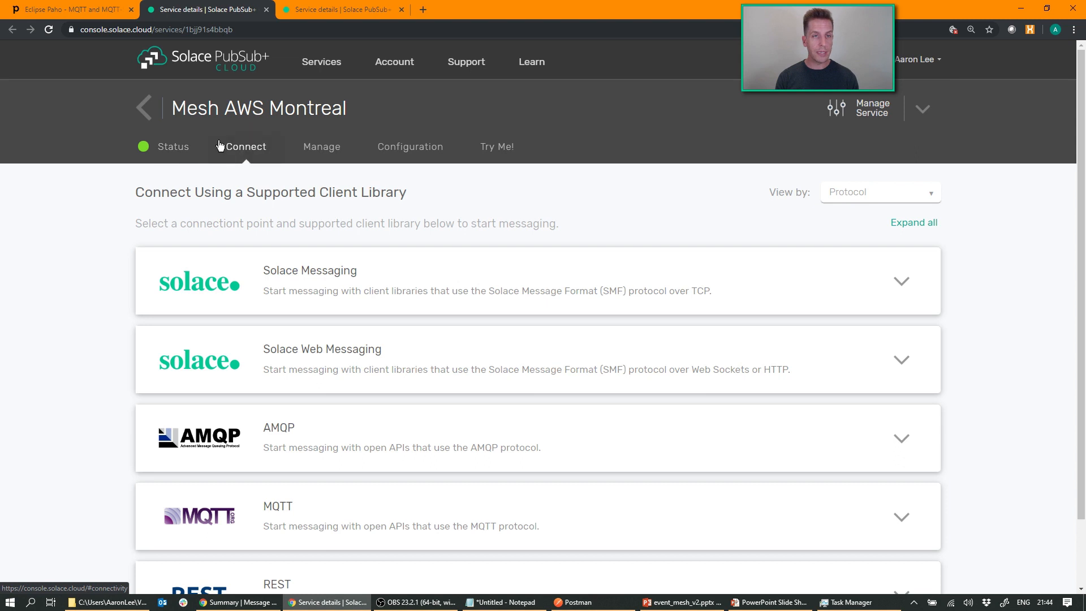
pyautogui.click(901, 281)
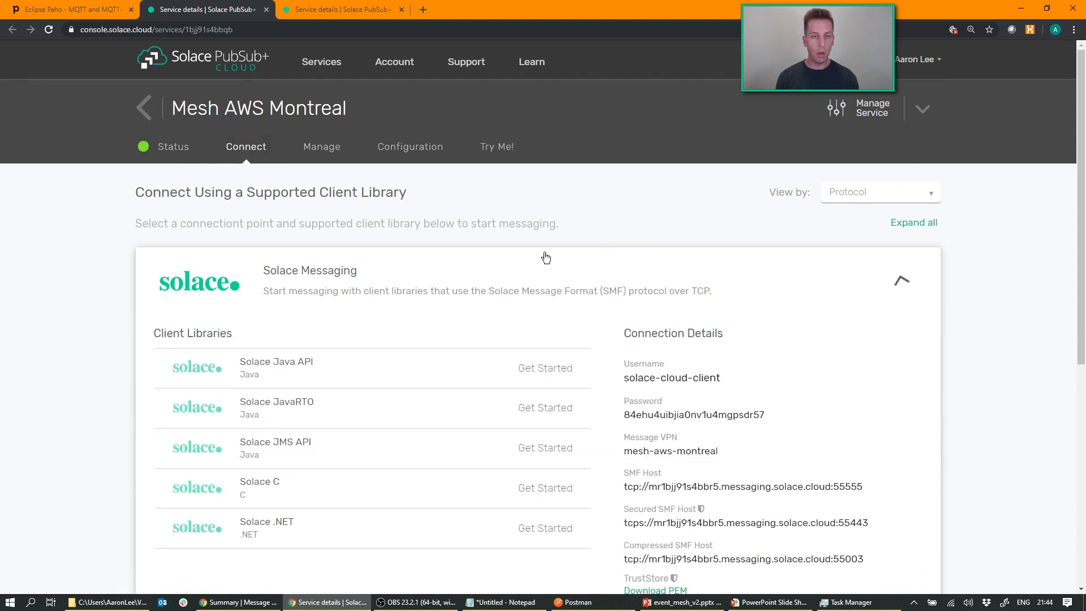
pyautogui.scroll(-3)
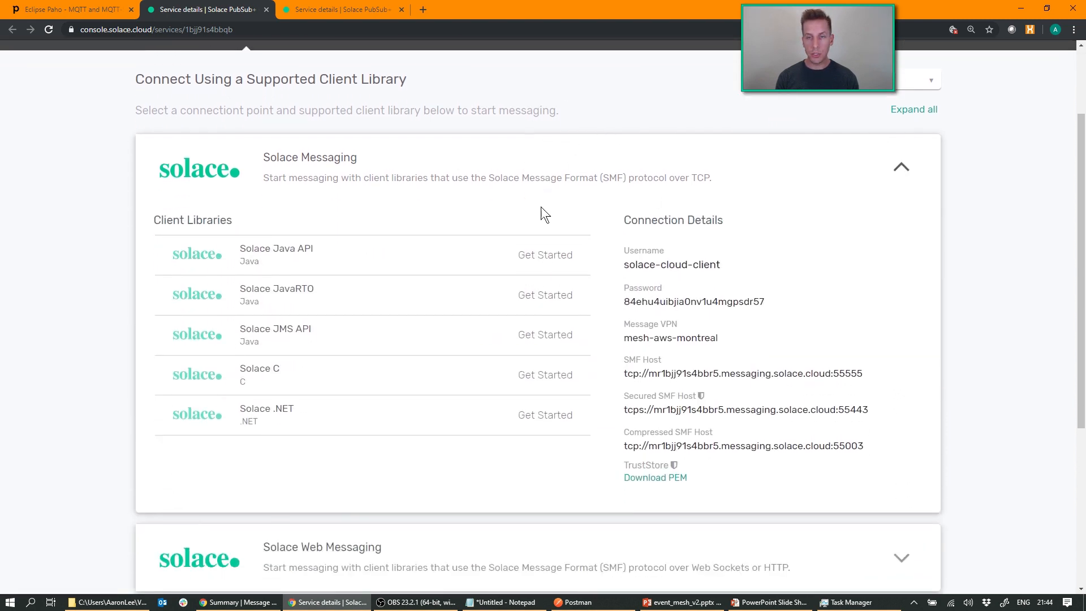
pyautogui.moveTo(559, 137)
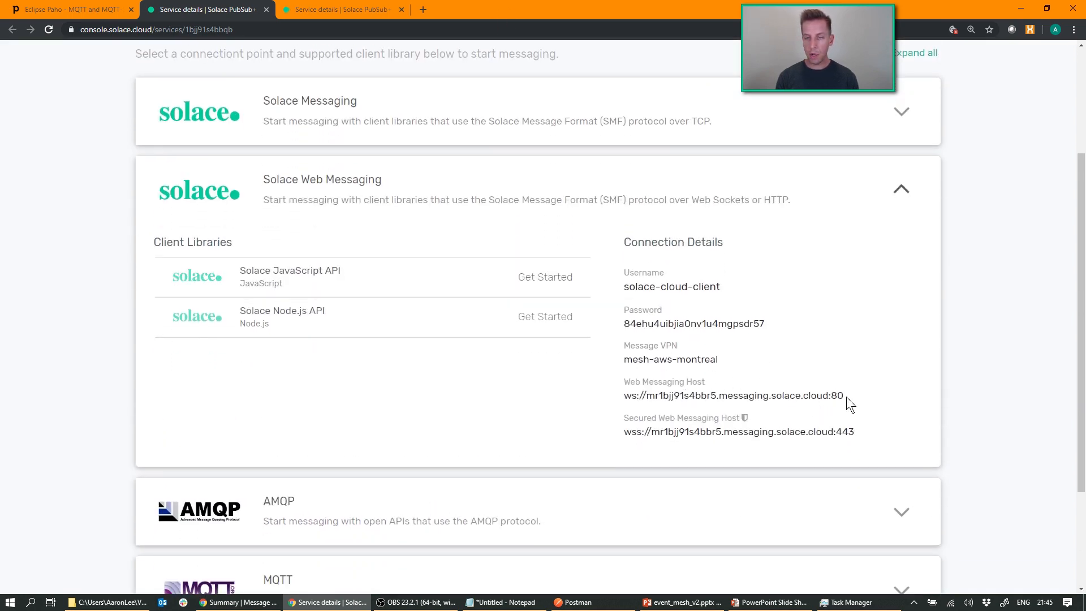
pyautogui.moveTo(578, 472)
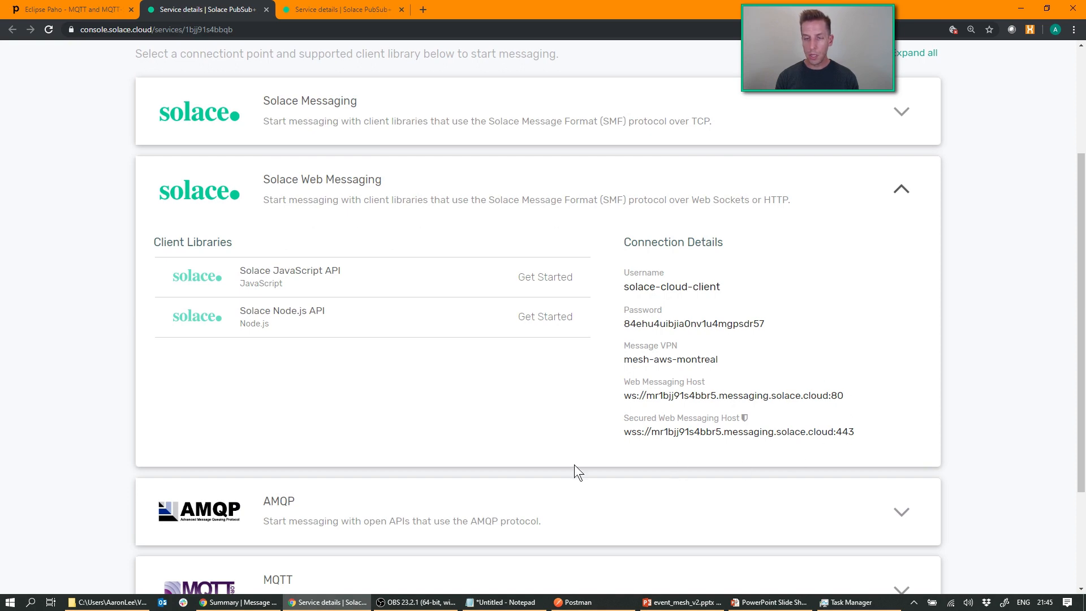
# - Review the AMQP and MQTT connection hosts, then return to the Paho web client page
pyautogui.click(901, 189)
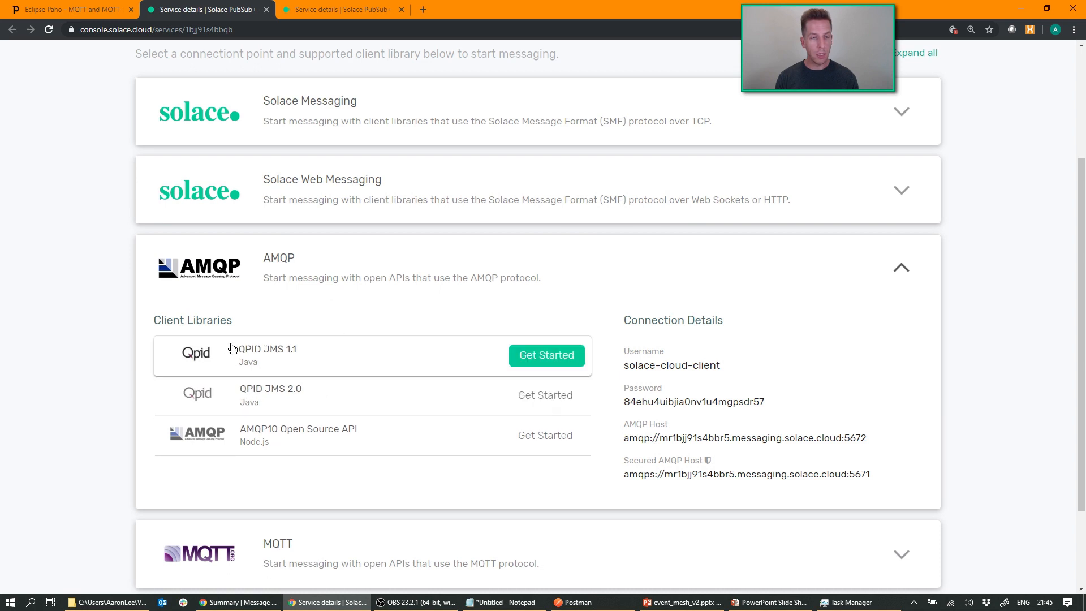
pyautogui.moveTo(761, 310)
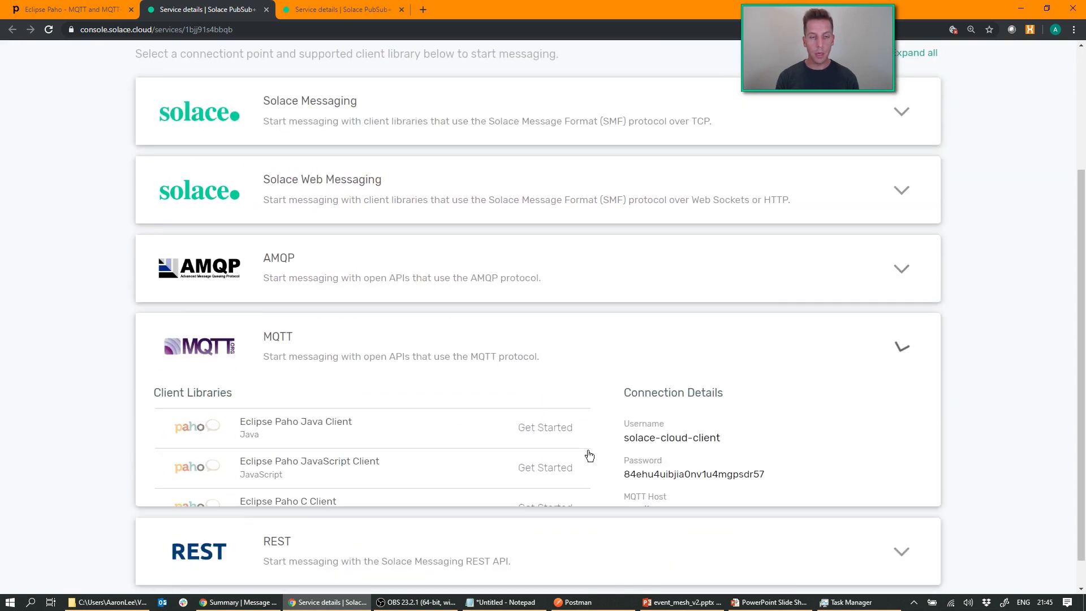
pyautogui.scroll(-3)
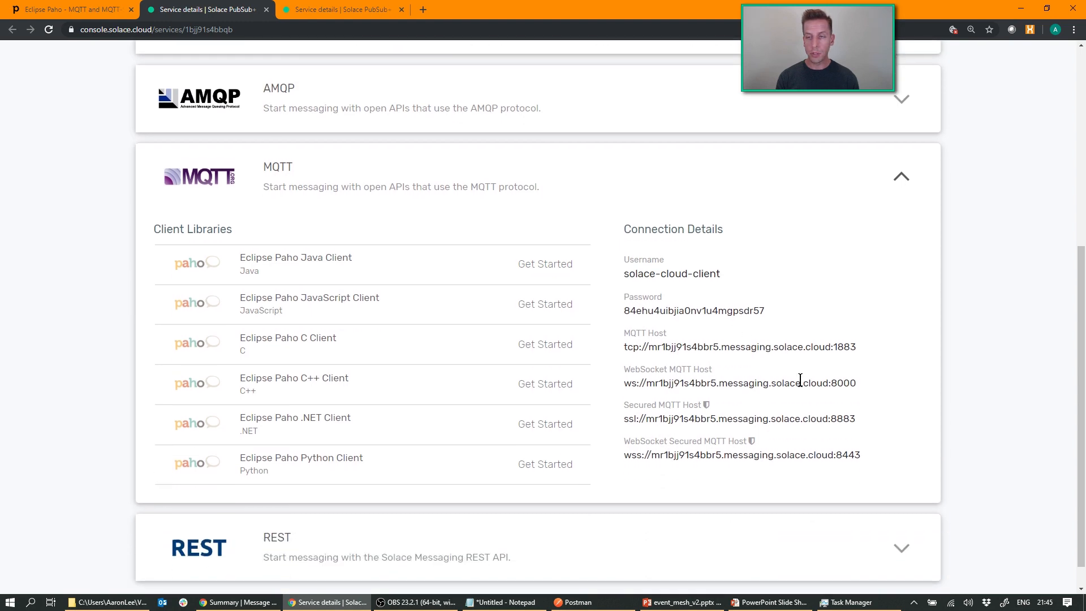
pyautogui.click(69, 10)
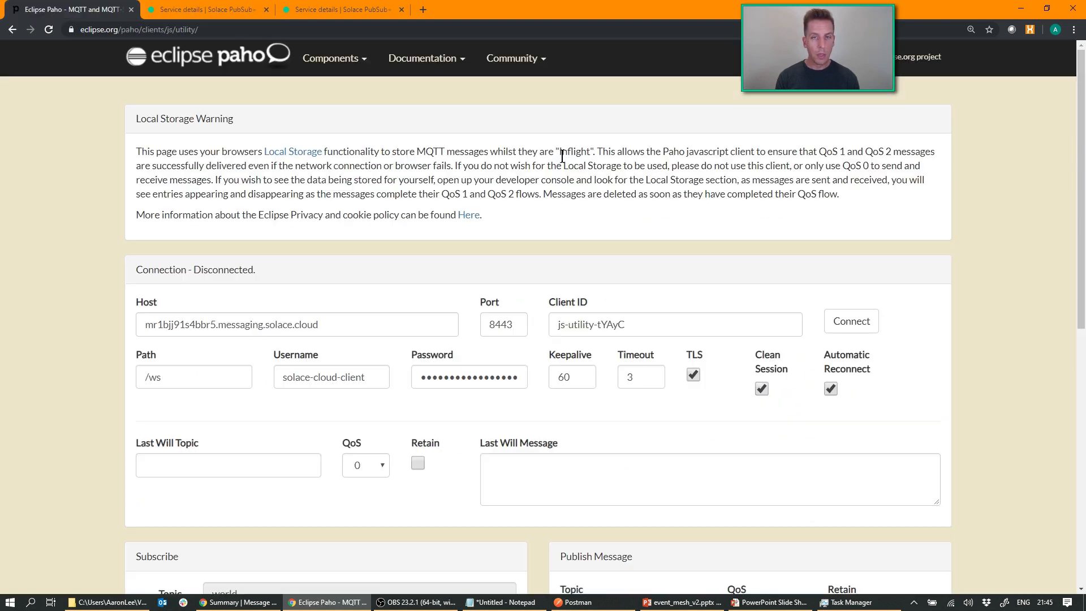
# - Connect the Paho client to the cloud broker and subscribe it to estore/#
pyautogui.click(851, 320)
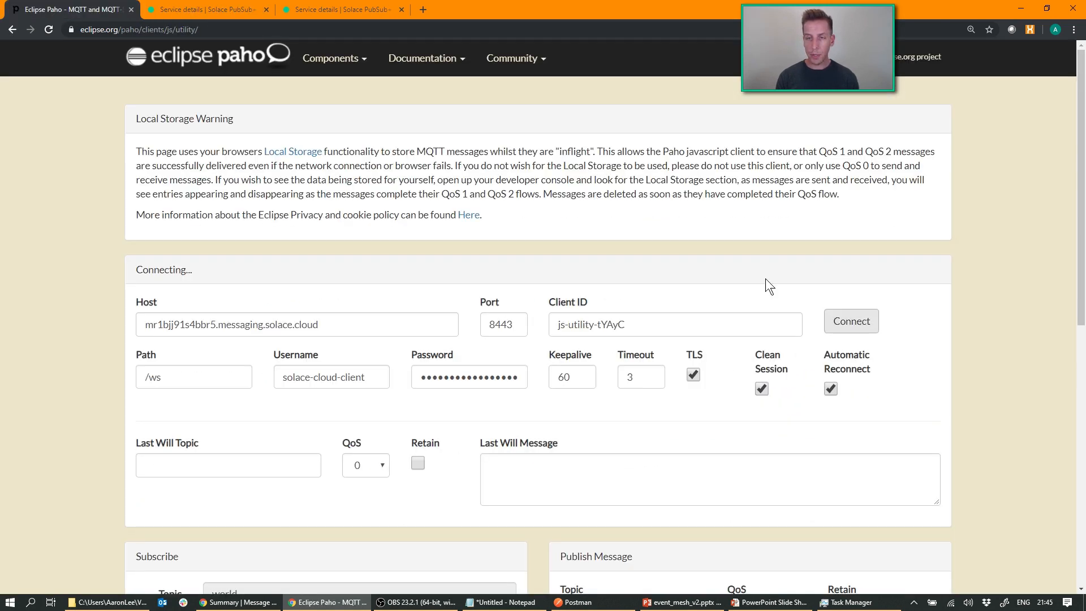
pyautogui.click(851, 320)
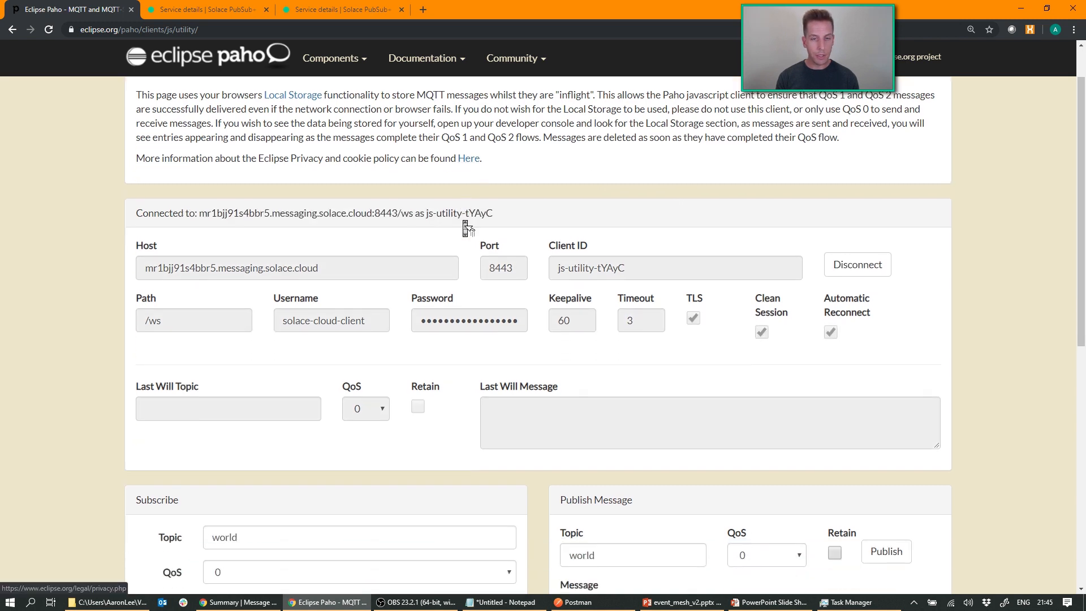
pyautogui.scroll(-3)
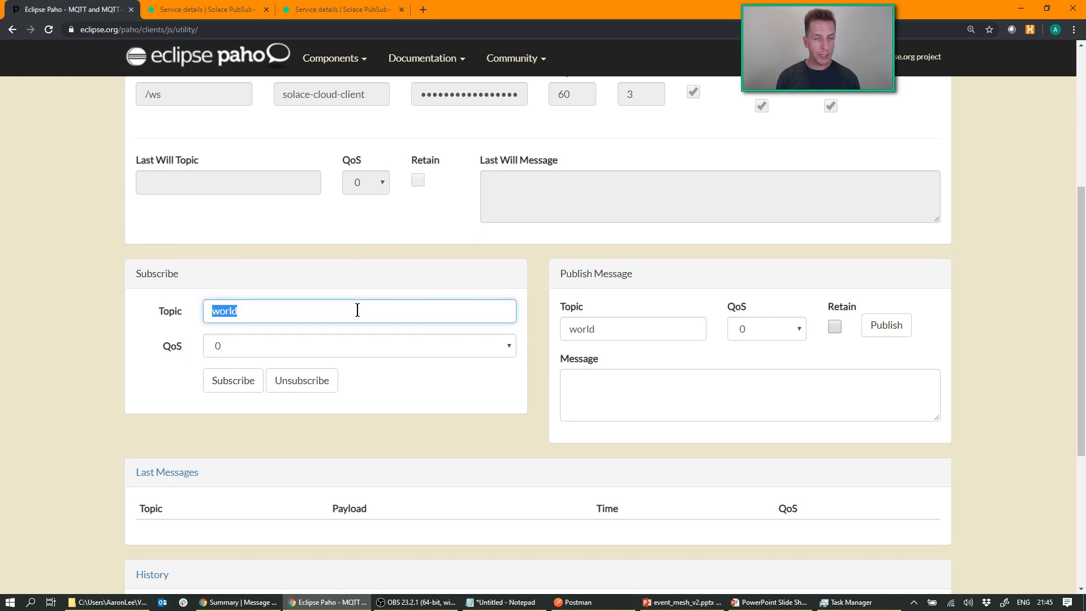
pyautogui.write('estore/#')
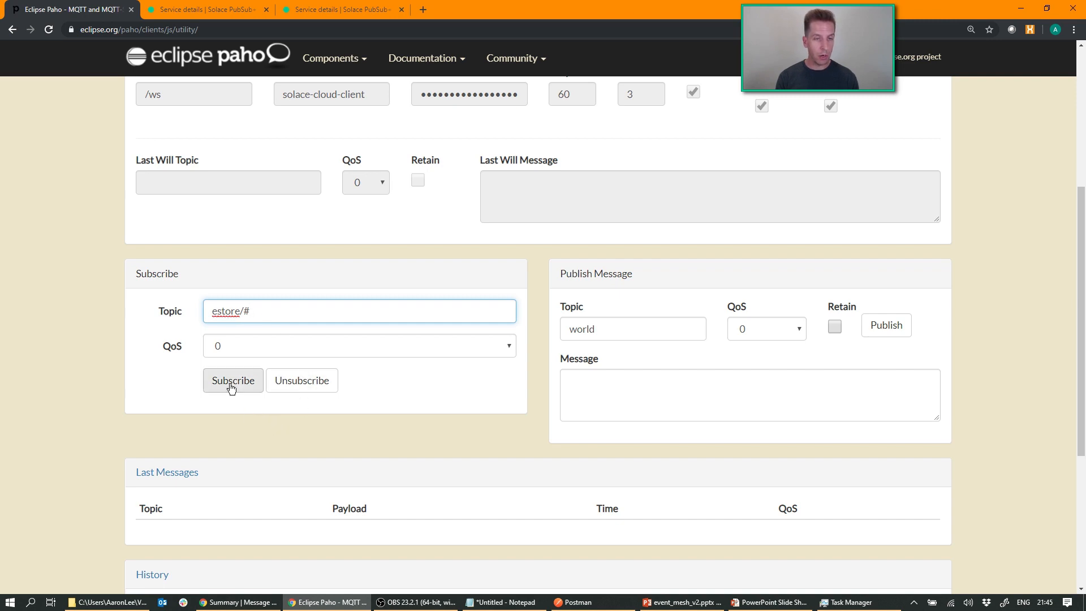
pyautogui.click(233, 380)
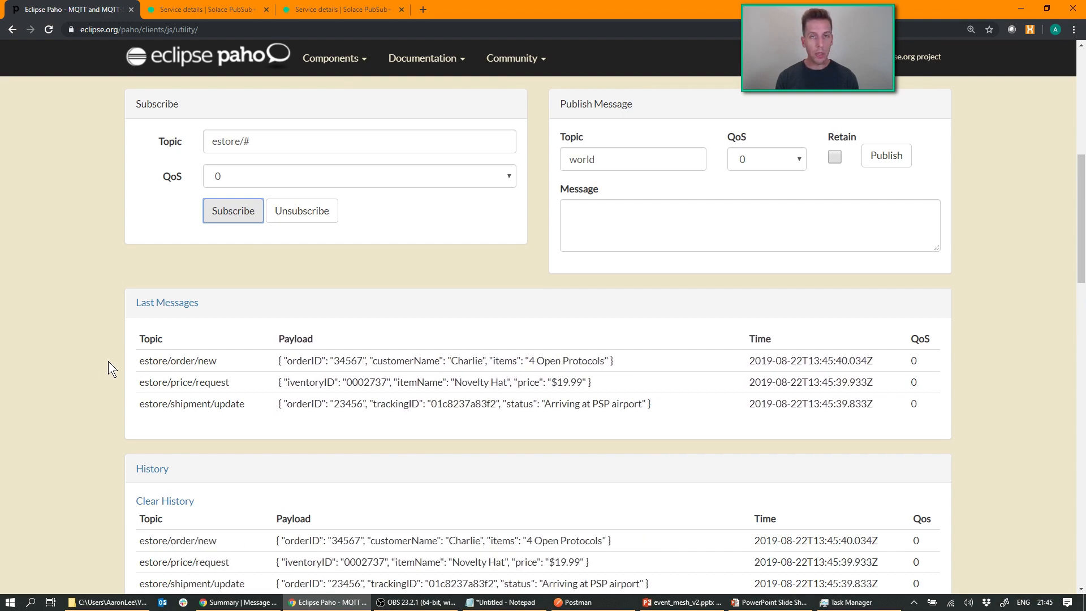
pyautogui.scroll(-3)
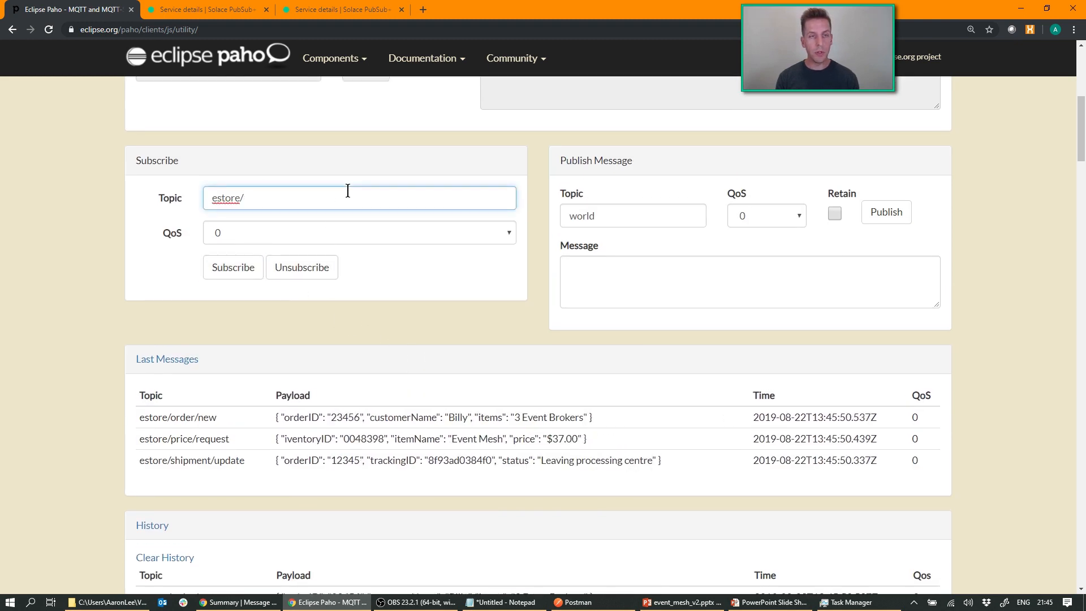
# - Narrow the Paho subscription to estore/order/# so only new-order events arrive
pyautogui.write('order')
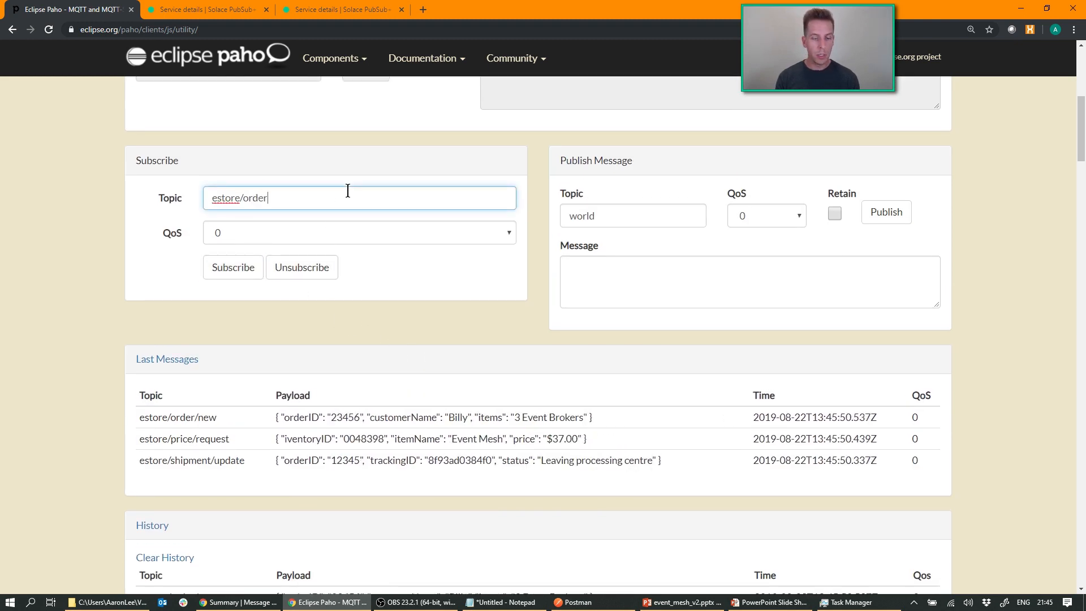
pyautogui.write('/#')
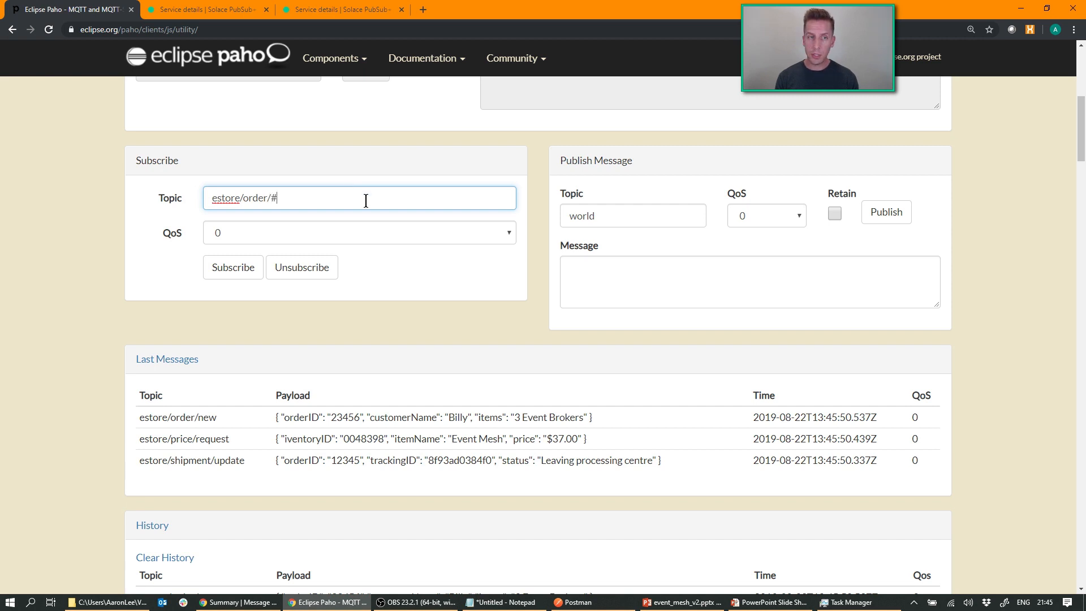
pyautogui.click(233, 267)
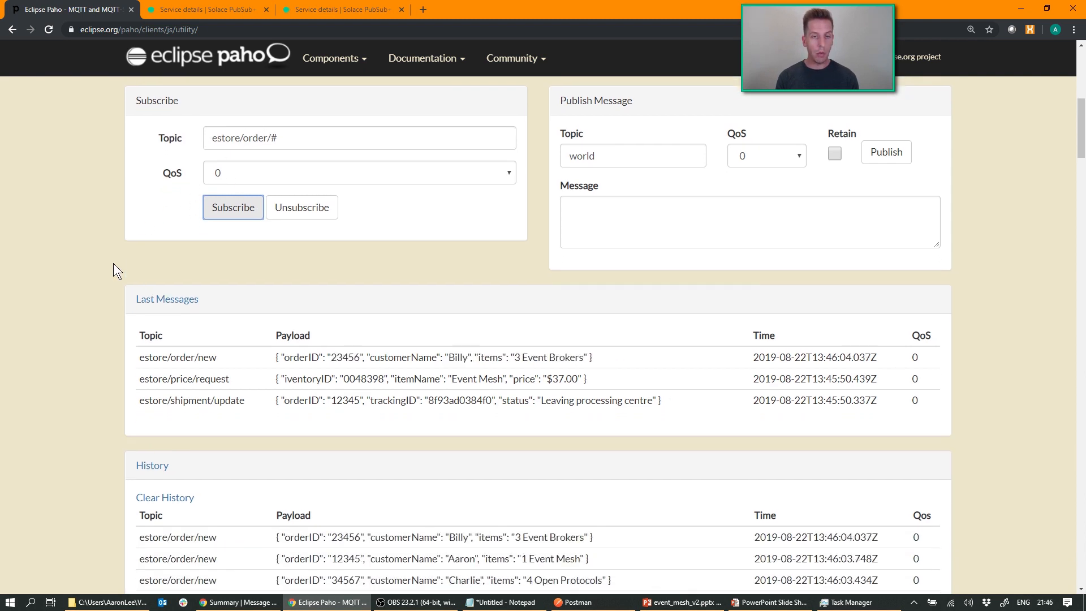
pyautogui.scroll(-3)
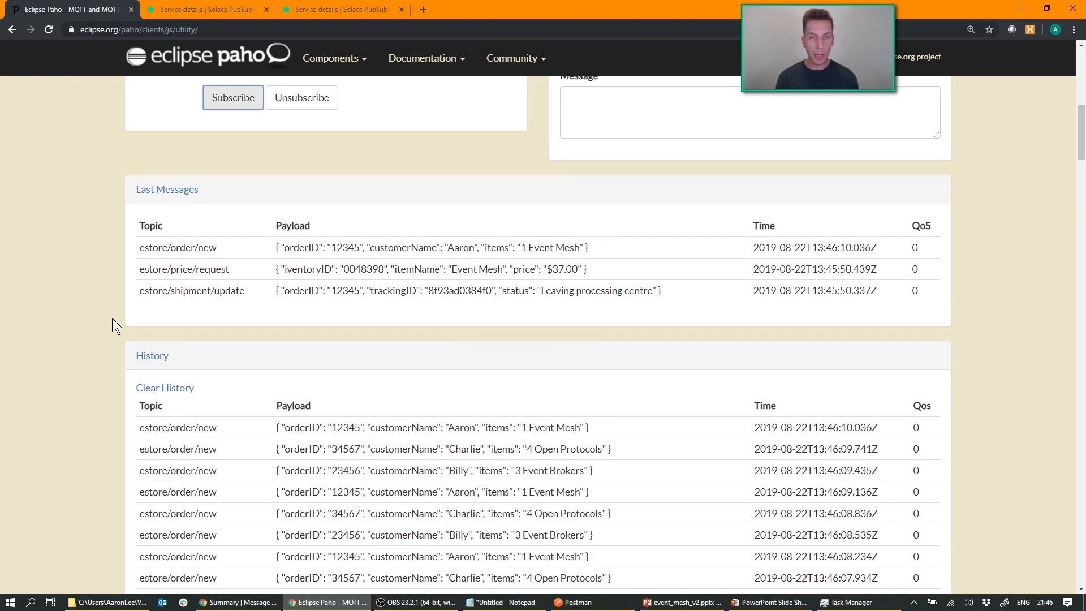
# - Review the mesh-aws-montreal VPN summary showing 5 connections and 9 subscriptions, then return to Paho
pyautogui.click(69, 9)
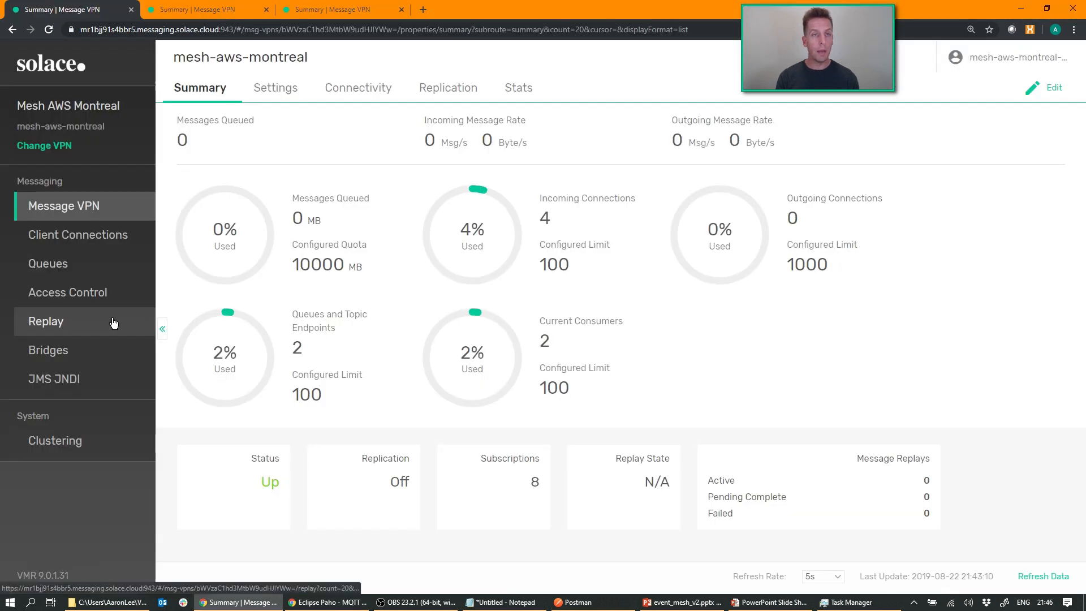
pyautogui.moveTo(107, 99)
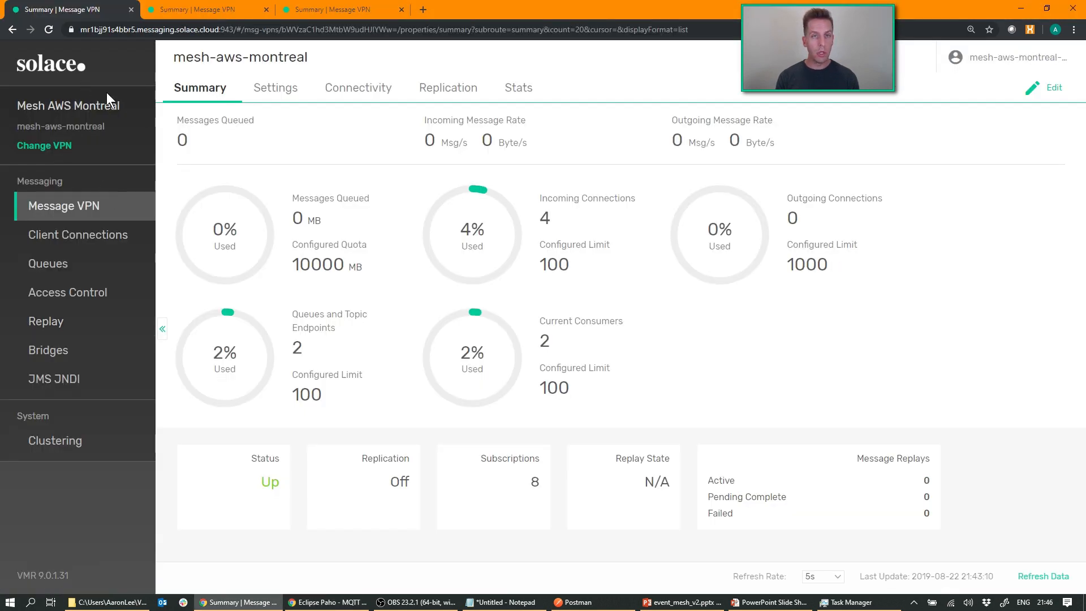
pyautogui.click(1044, 576)
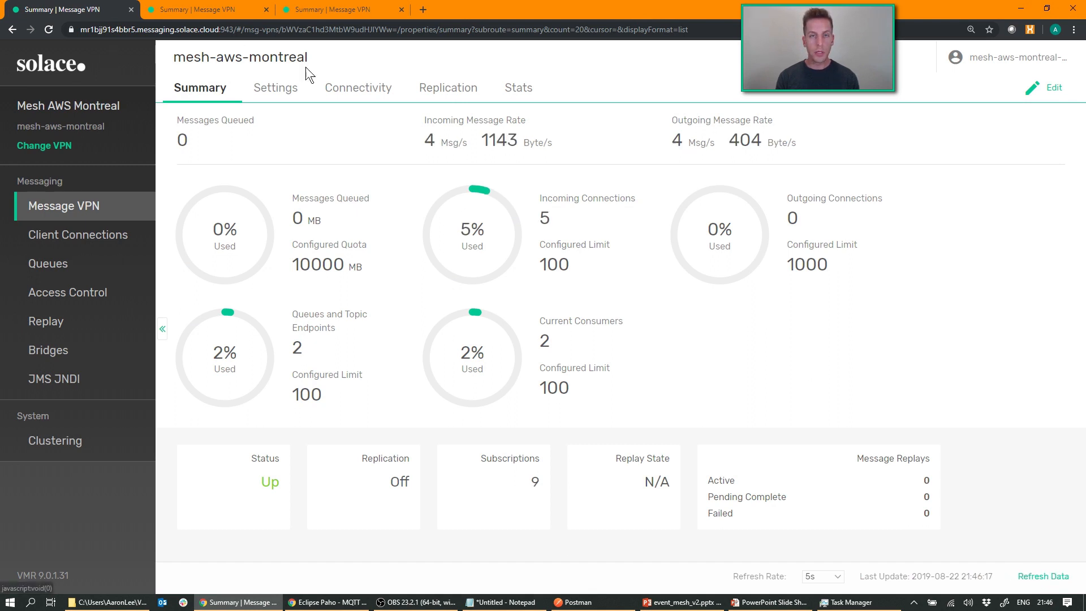
pyautogui.moveTo(475, 160)
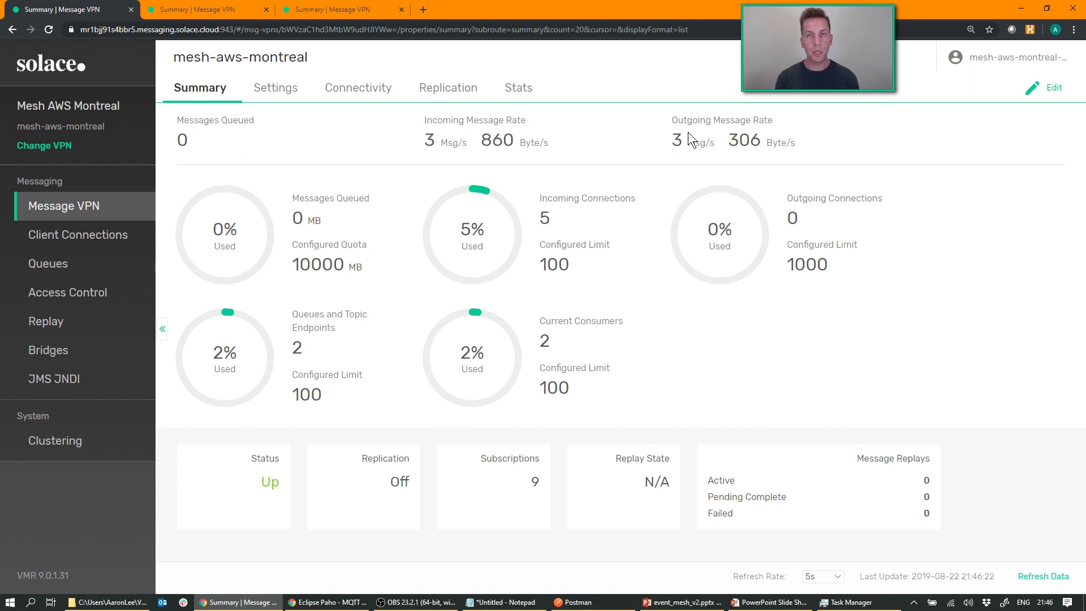
pyautogui.moveTo(685, 140)
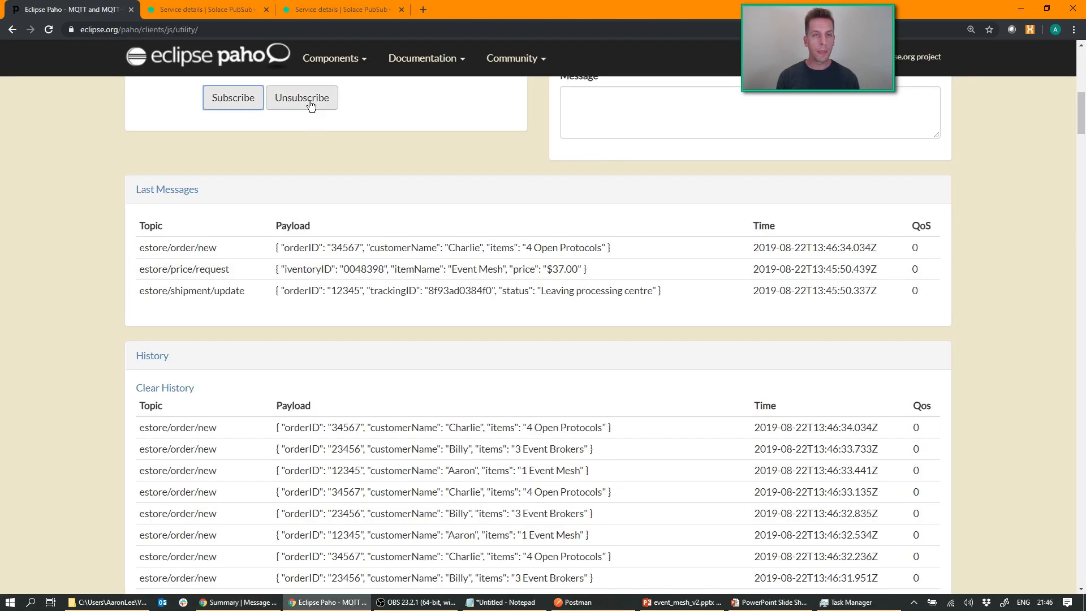
# - In Postman, review the Mesh test request's authorization credentials and headers
pyautogui.click(574, 602)
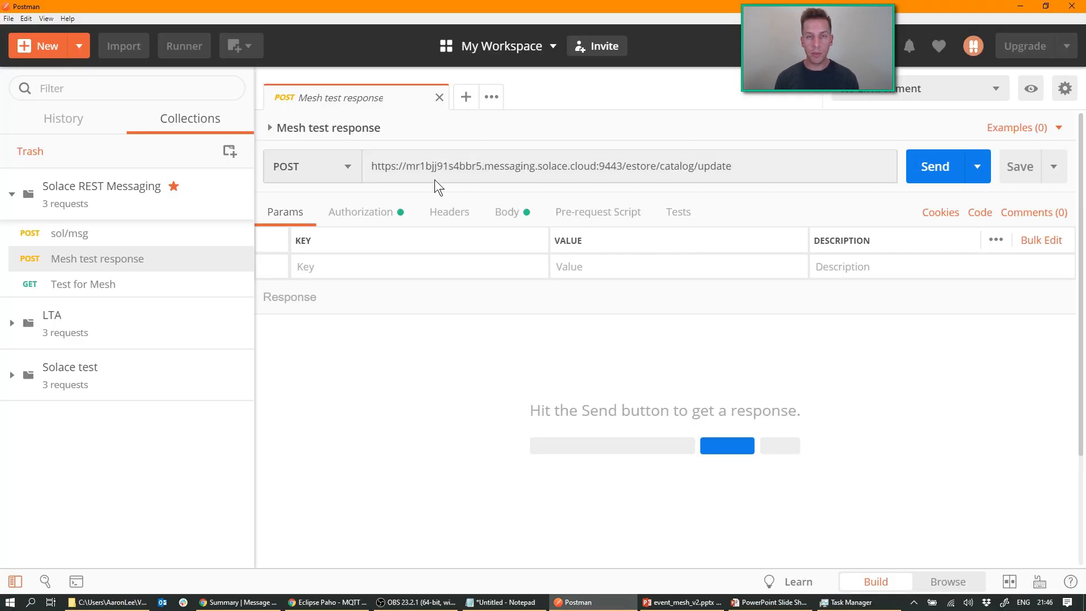
pyautogui.click(603, 165)
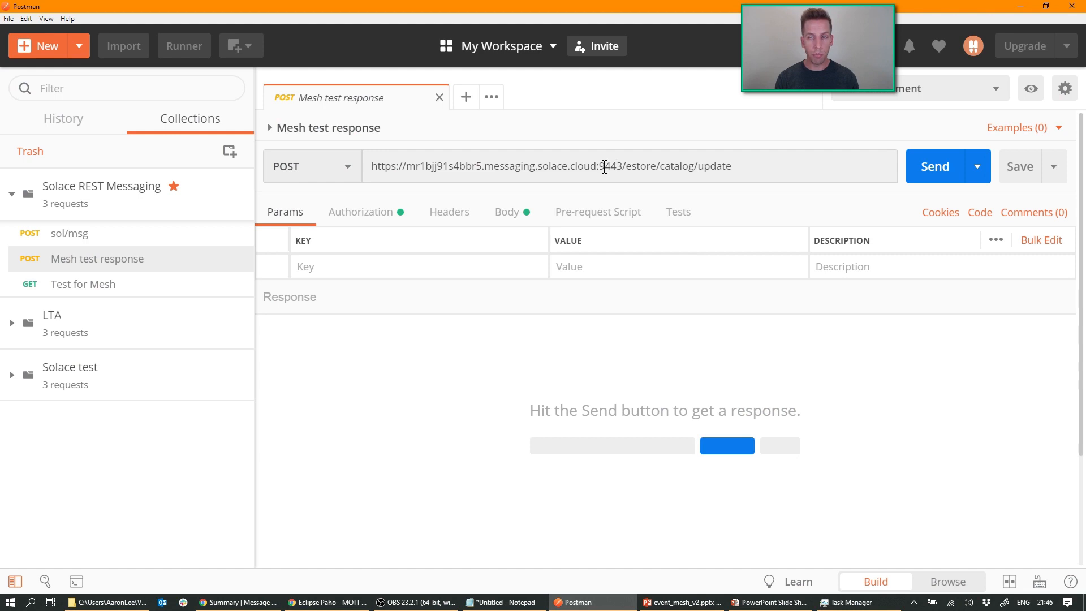
pyautogui.click(359, 211)
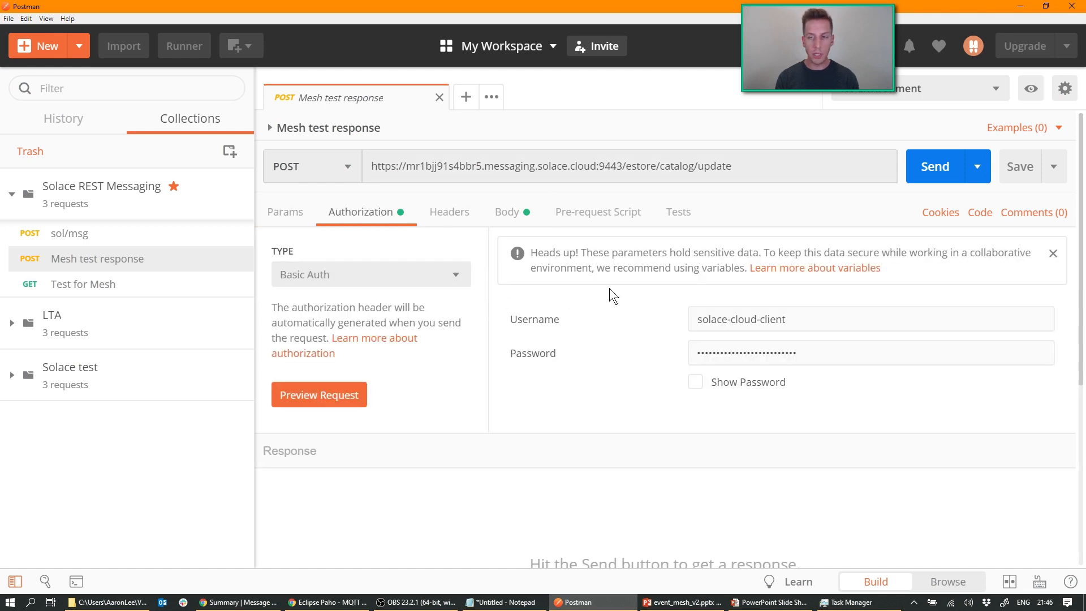
pyautogui.moveTo(492, 363)
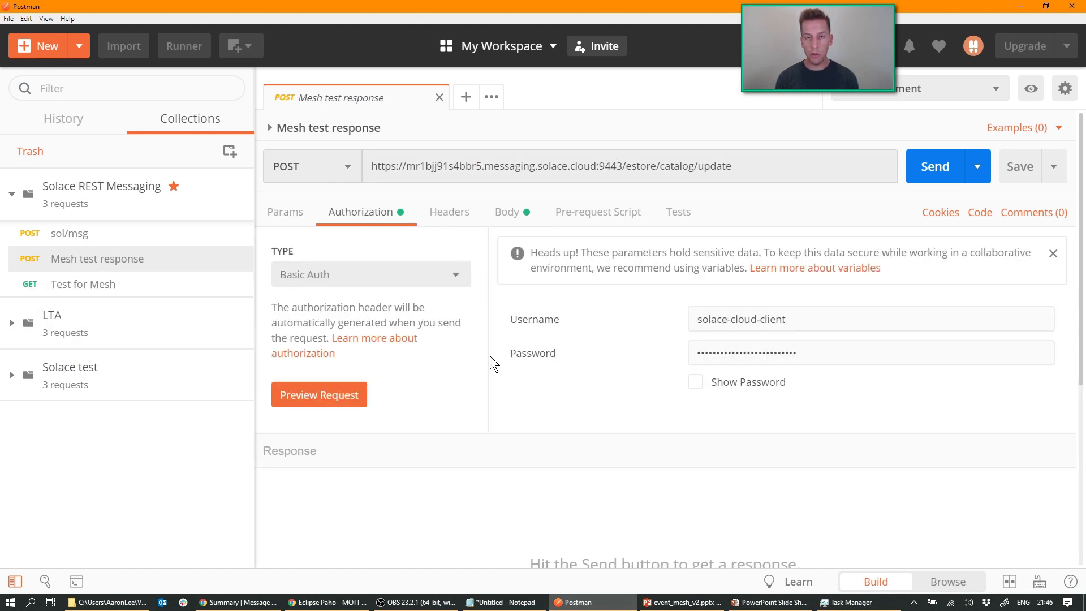
pyautogui.click(449, 212)
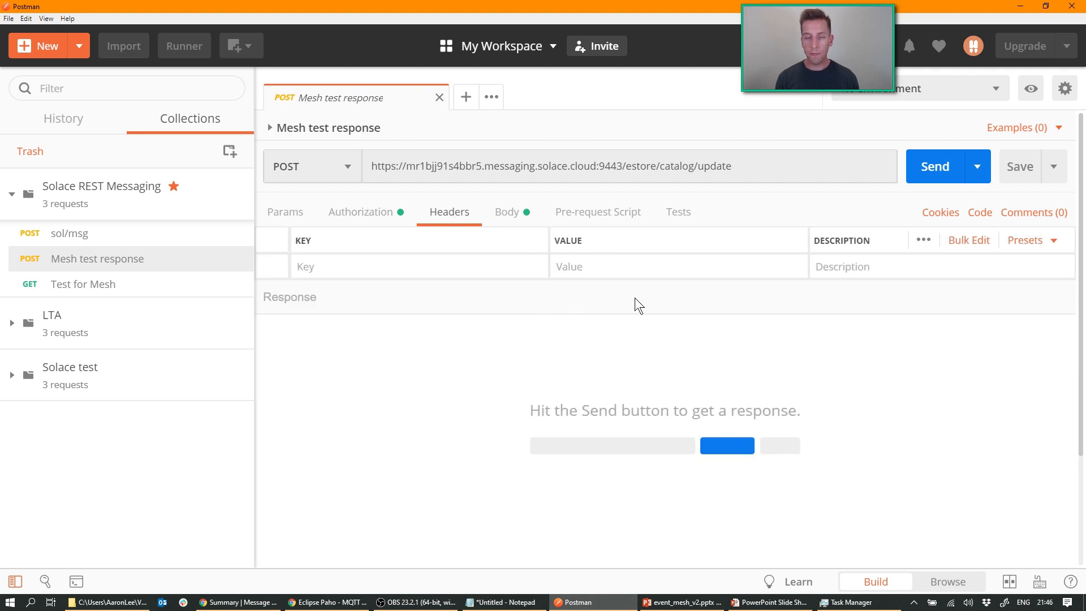
pyautogui.moveTo(578, 298)
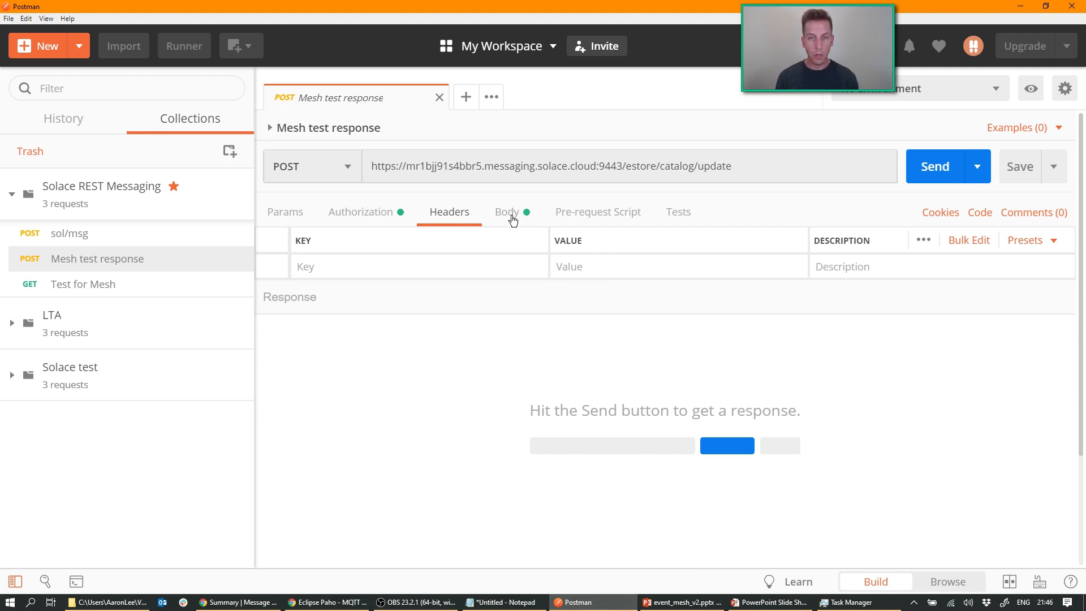
# - Review the body 'This is a REST message! Woo!' and the estore/catalog/update URL
pyautogui.click(507, 212)
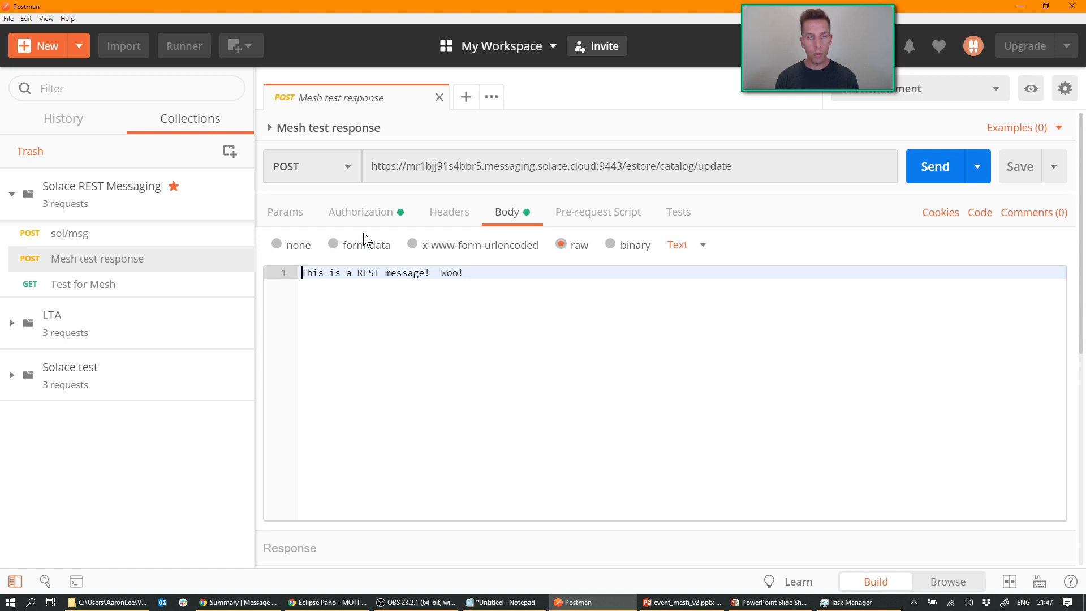
pyautogui.click(285, 212)
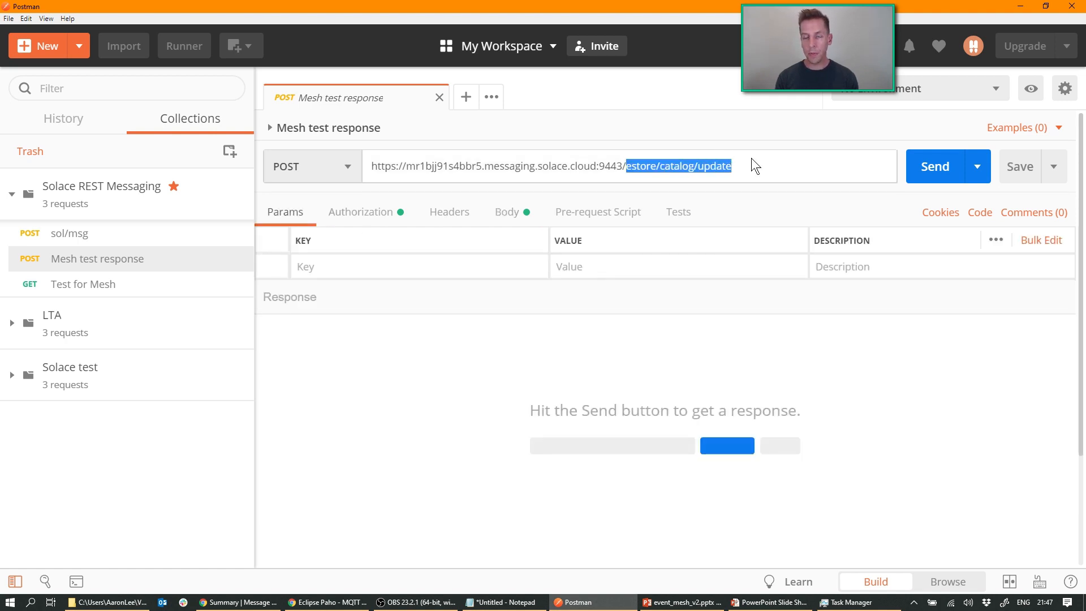
pyautogui.click(730, 166)
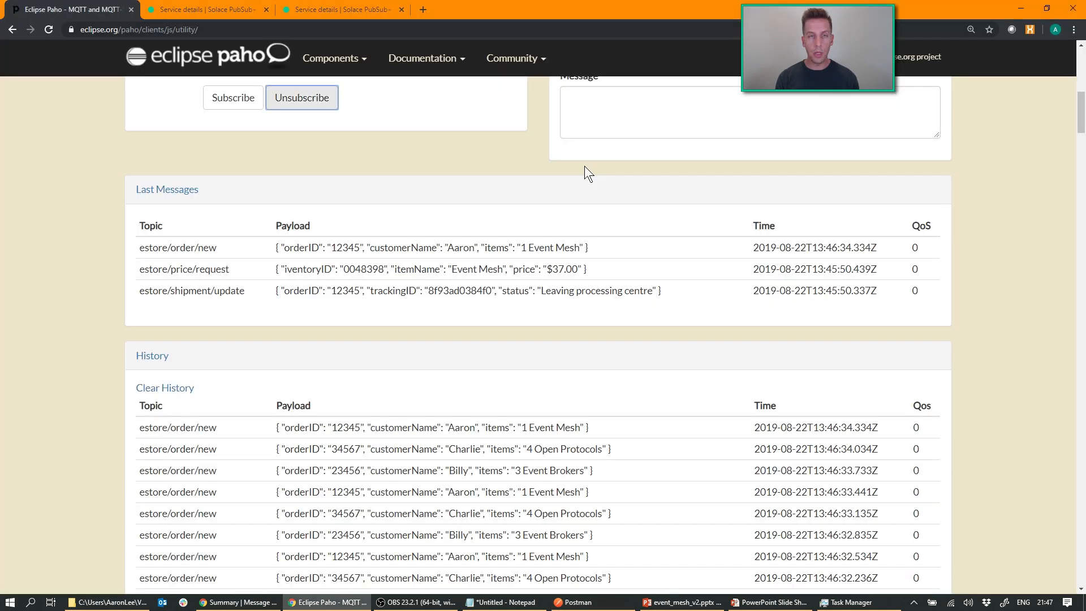
# - Show the mesh-aws-montreal VPN's connectivity settings in PubSub+ Manager
pyautogui.click(204, 9)
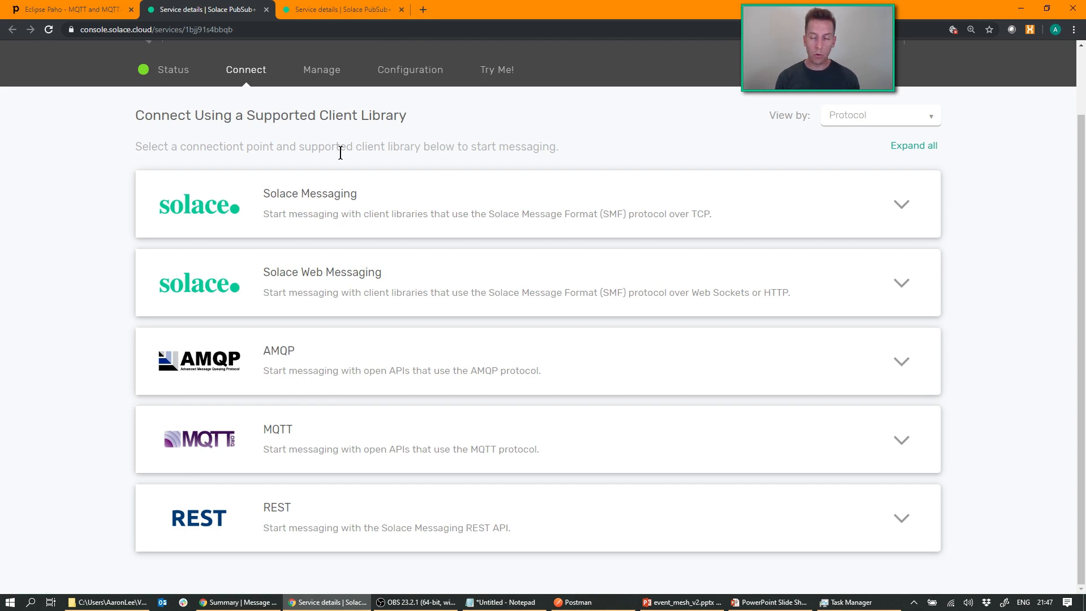
pyautogui.press('alt+tab')
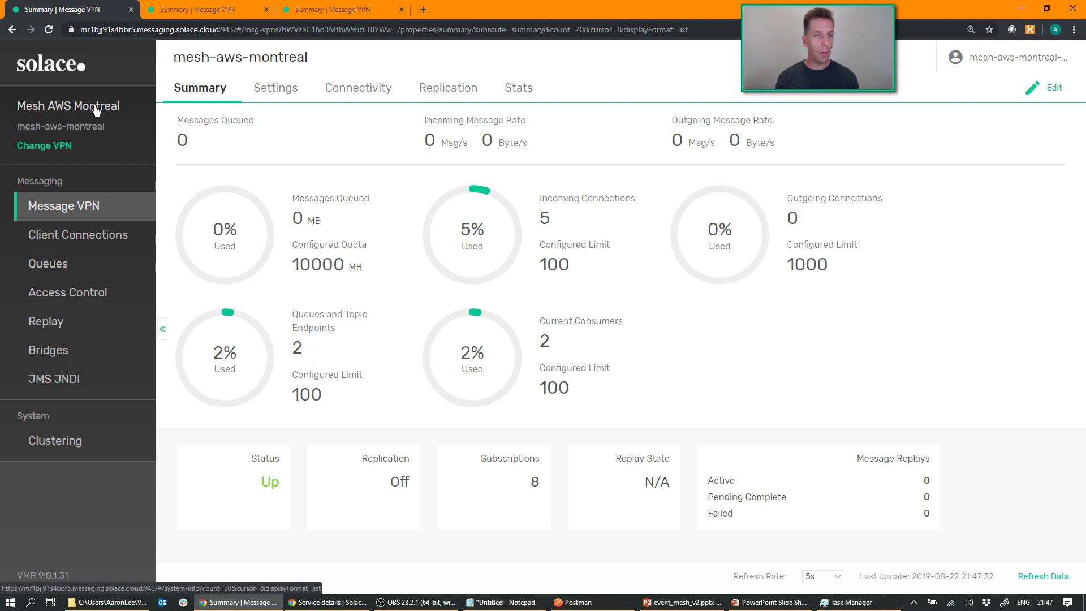
pyautogui.moveTo(64, 206)
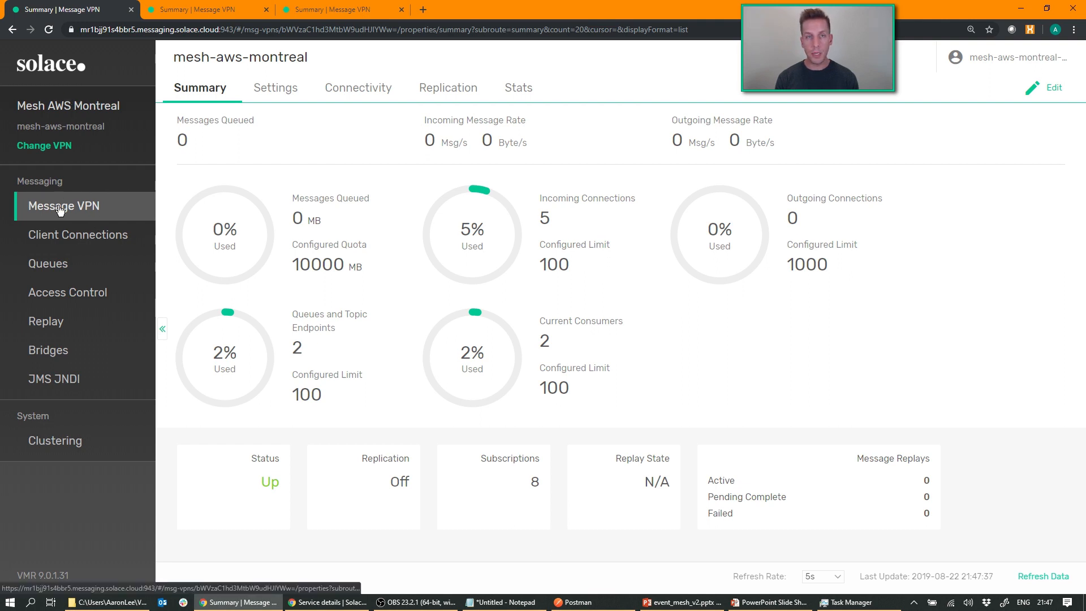
pyautogui.click(358, 87)
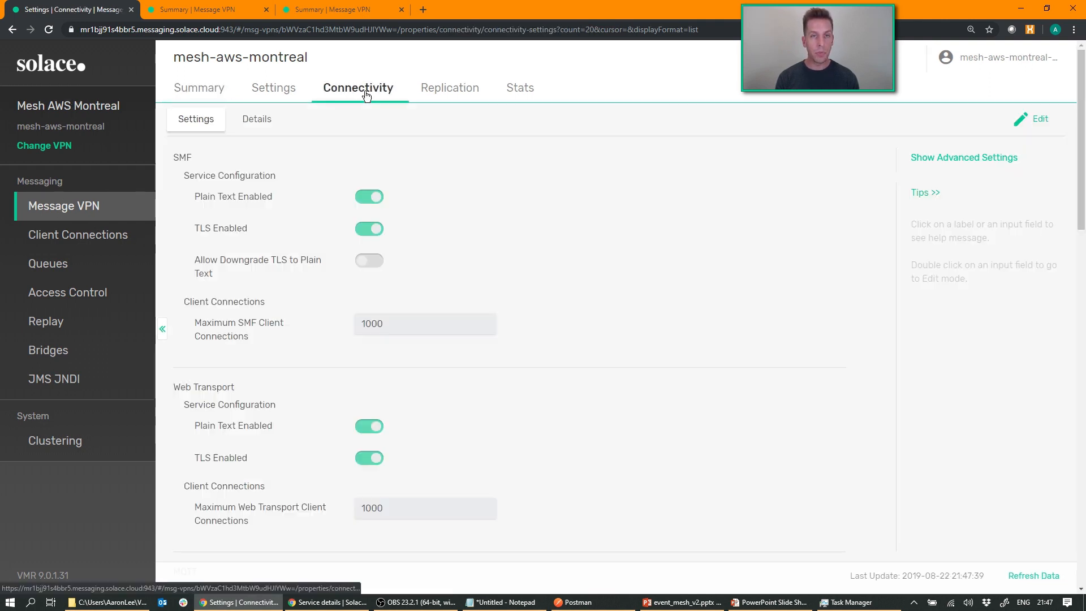
pyautogui.scroll(-3)
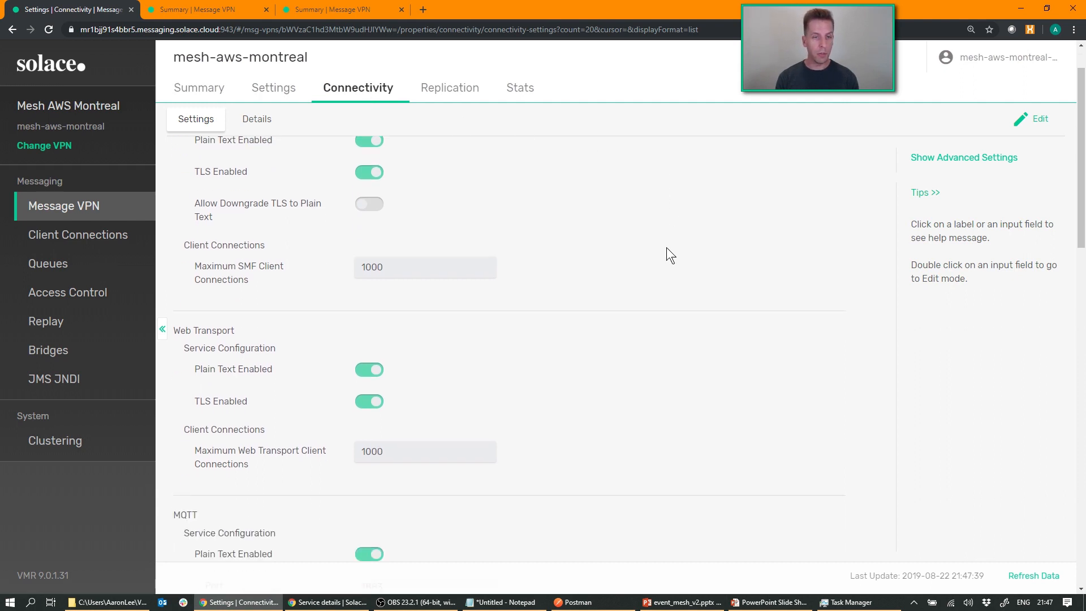
pyautogui.scroll(-3)
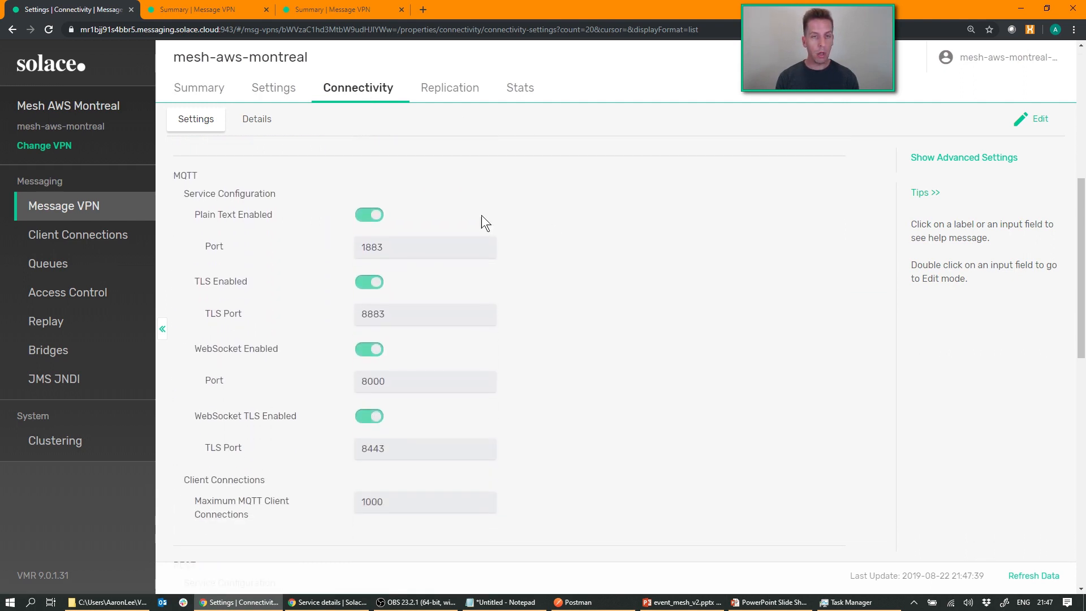
pyautogui.moveTo(644, 365)
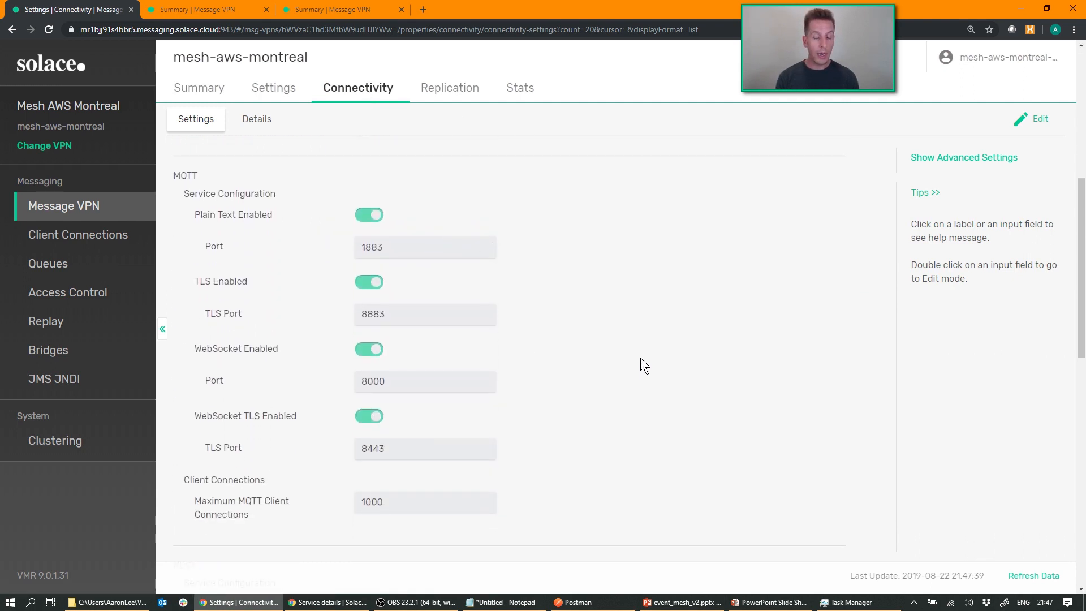
# - Scroll through the MQTT ports and the REST TLS port 9443
pyautogui.scroll(-3)
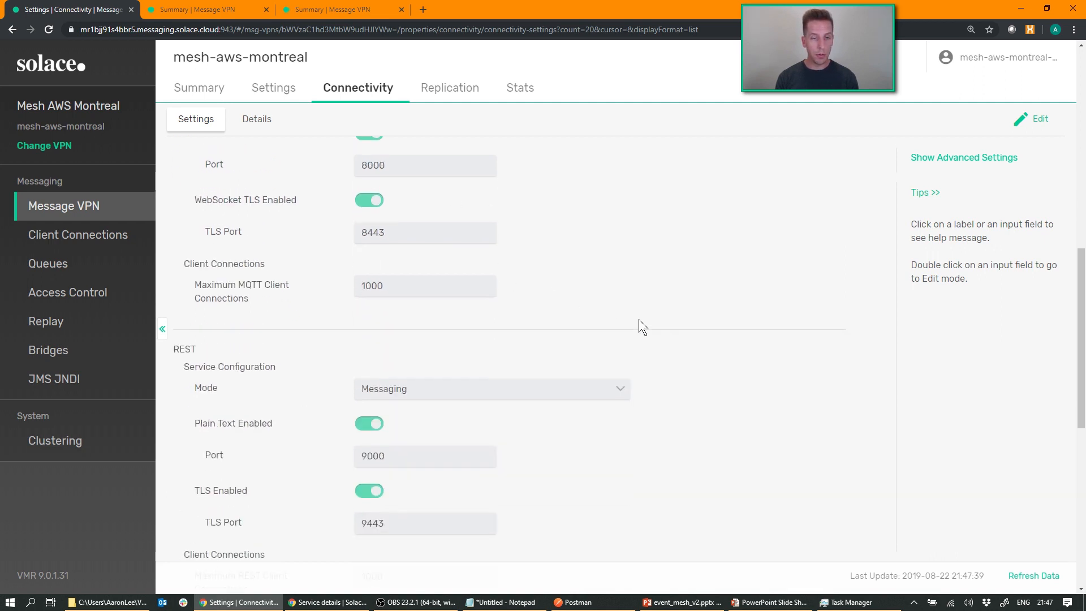
pyautogui.scroll(-3)
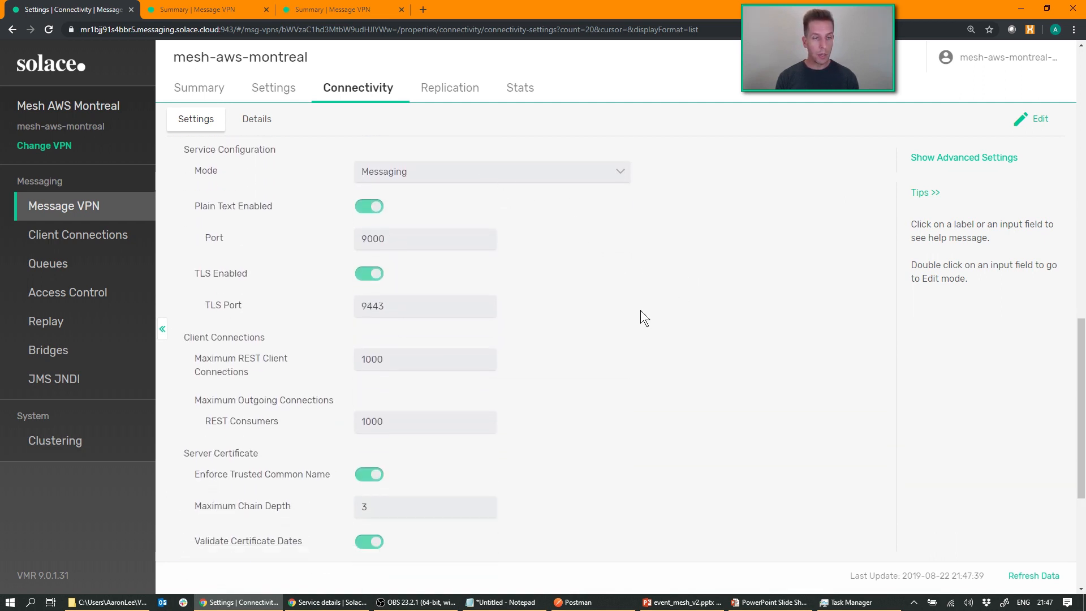
pyautogui.scroll(-3)
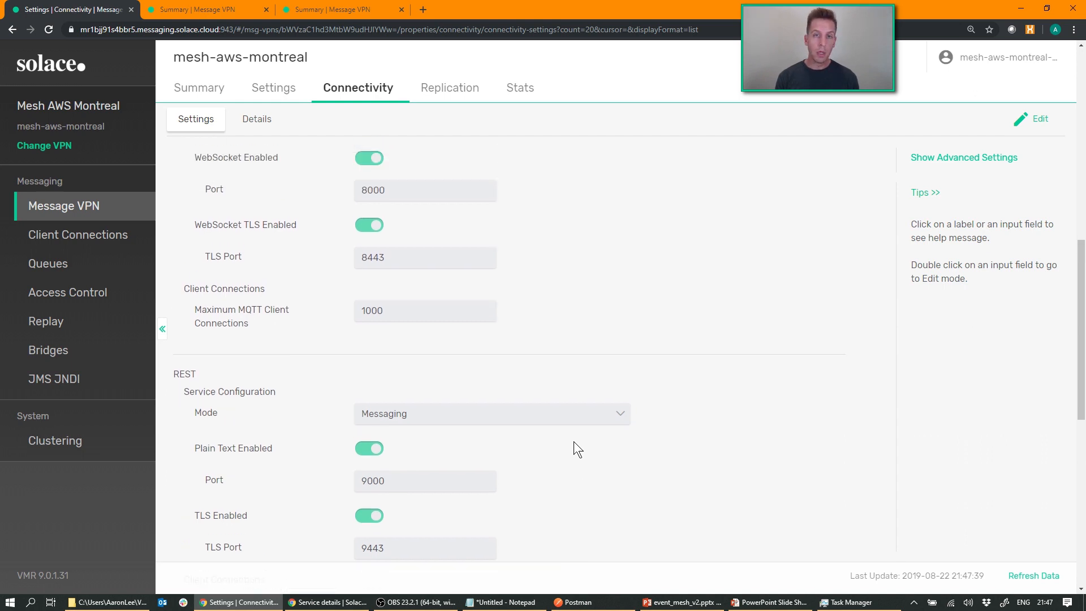
pyautogui.scroll(-3)
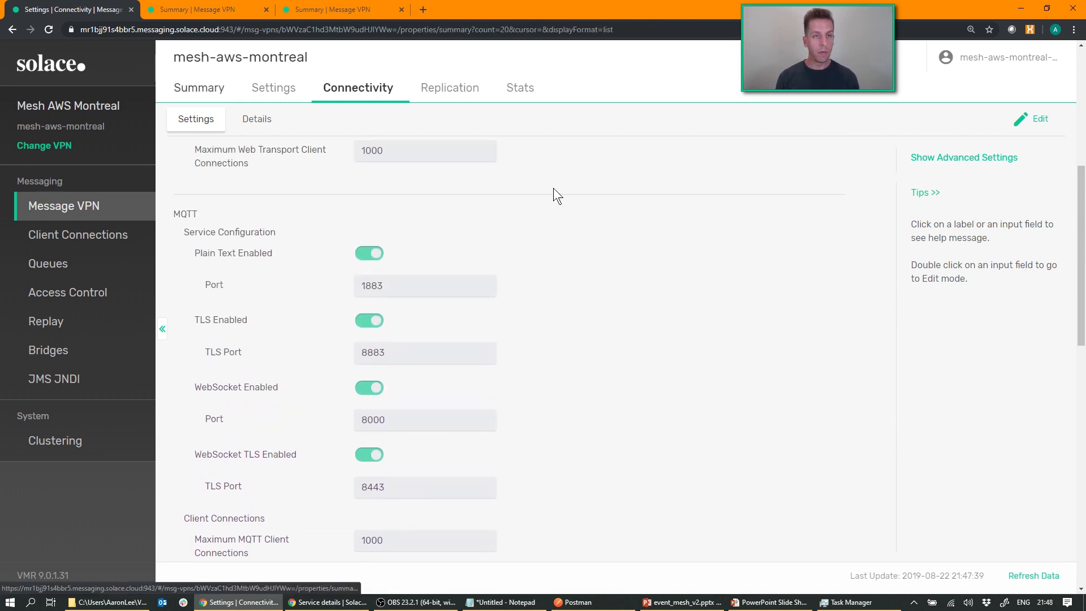
# - Subscribe the Try Me subscriber to estore/catalog/>, then return to Postman
pyautogui.click(576, 601)
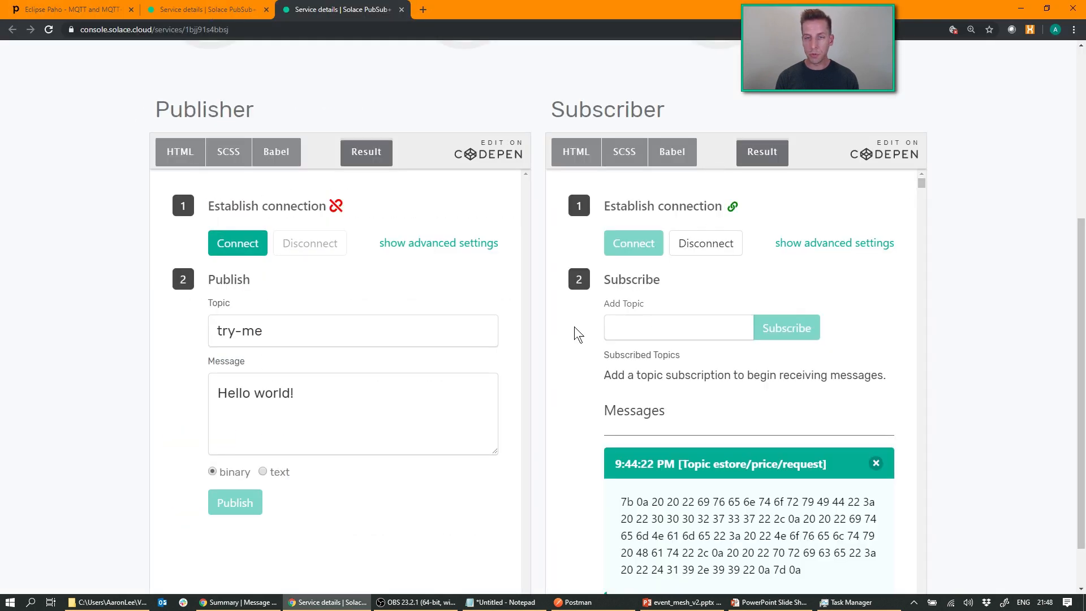
pyautogui.write('estore/')
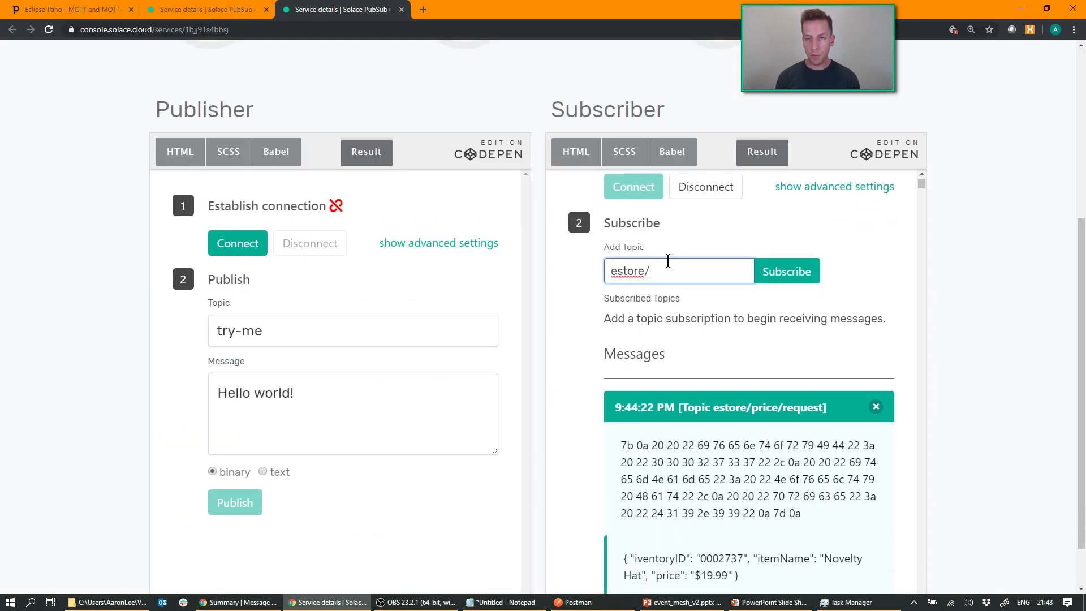
pyautogui.write('>')
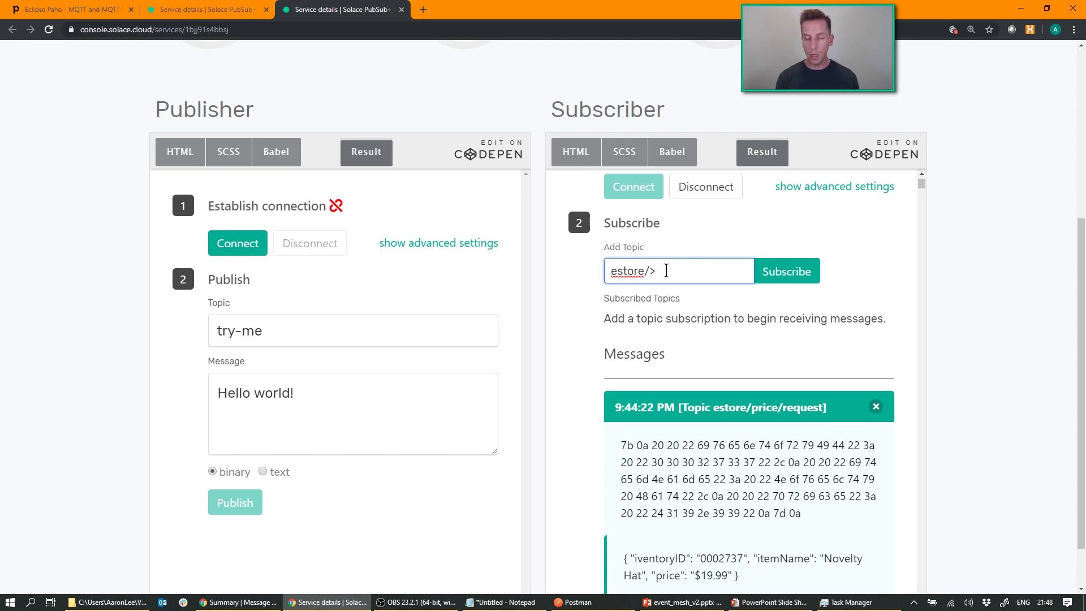
pyautogui.press('Backspace')
pyautogui.write('catalog/')
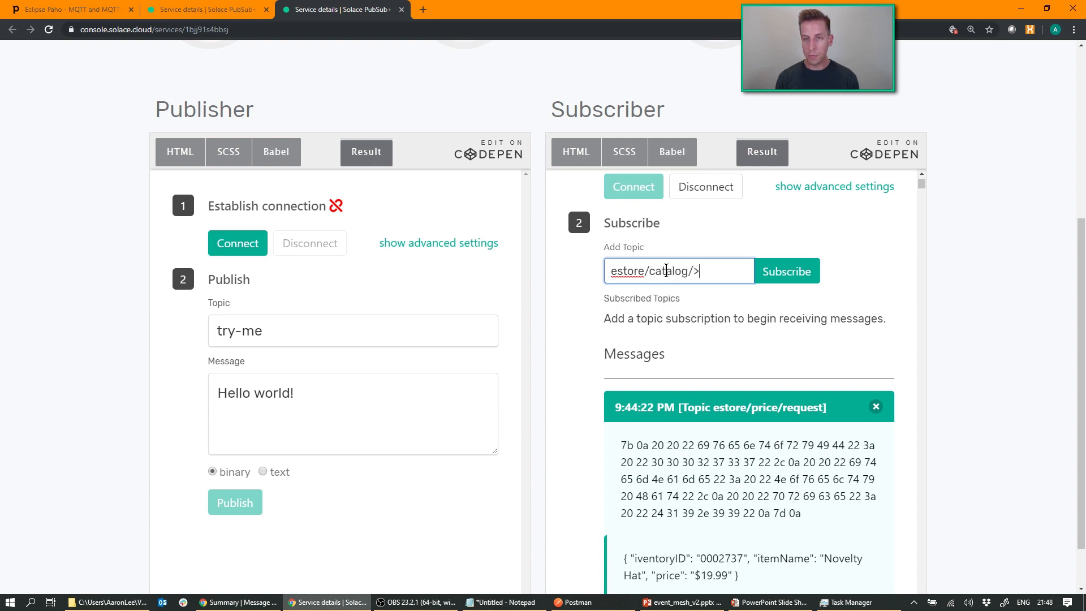
pyautogui.click(786, 271)
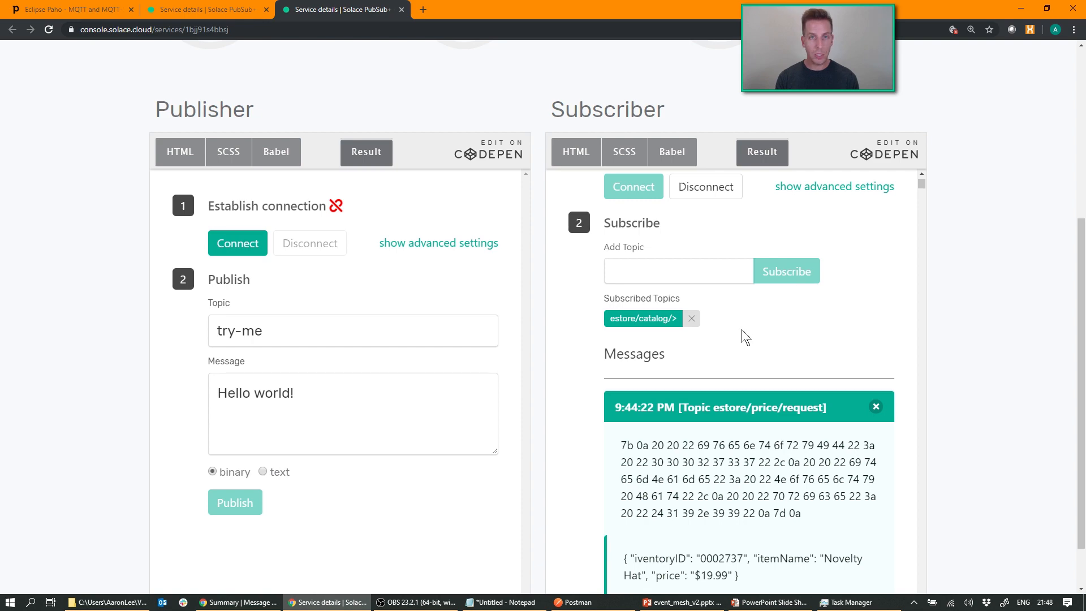
pyautogui.click(574, 601)
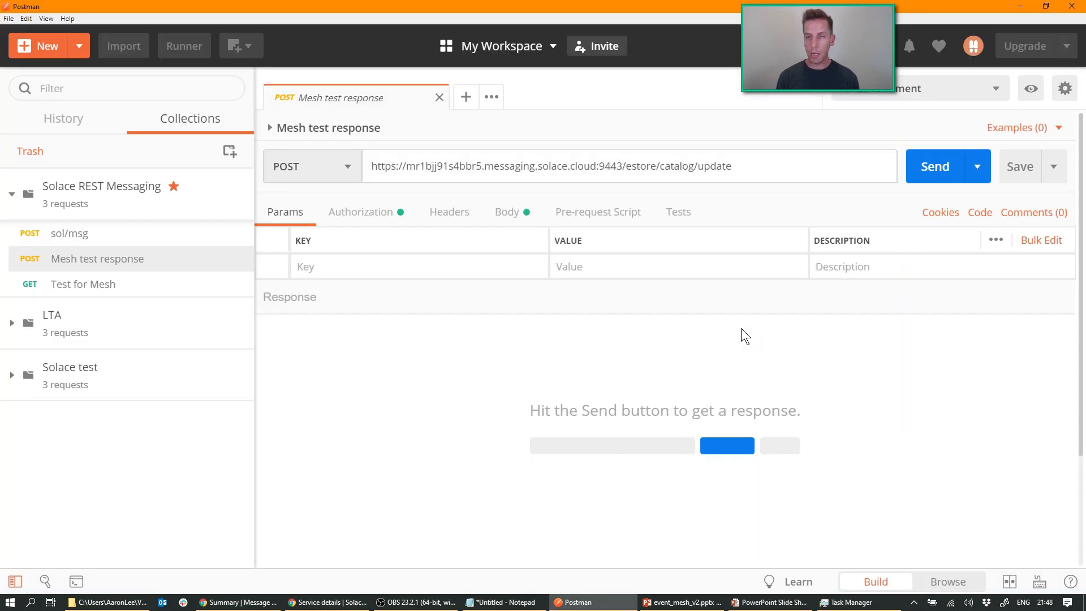
# - Send the REST message from Postman and confirm it arrives on estore/catalog/update
pyautogui.click(934, 166)
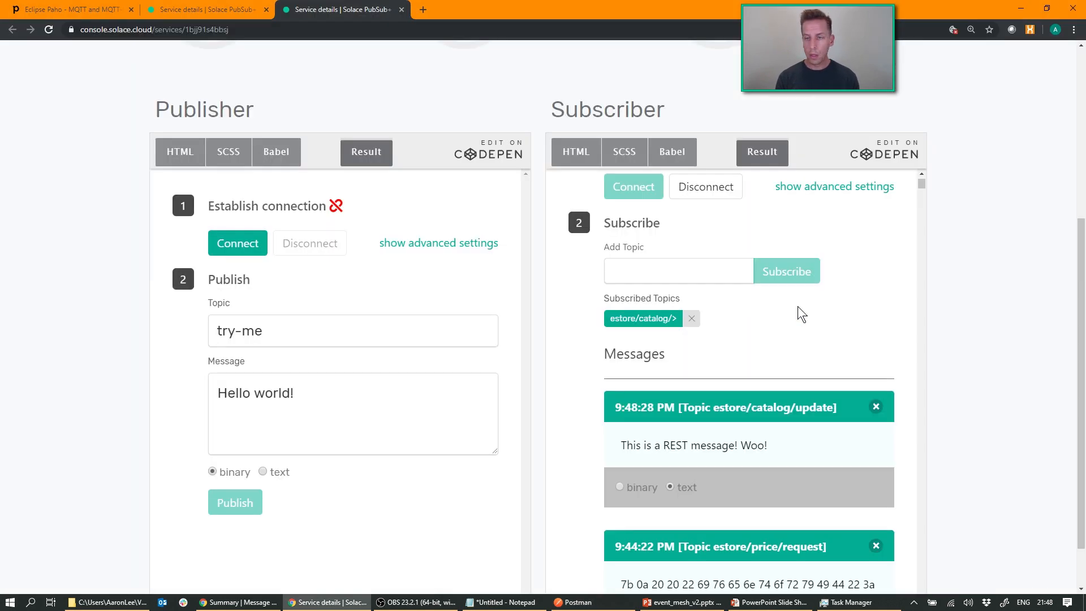
pyautogui.scroll(-3)
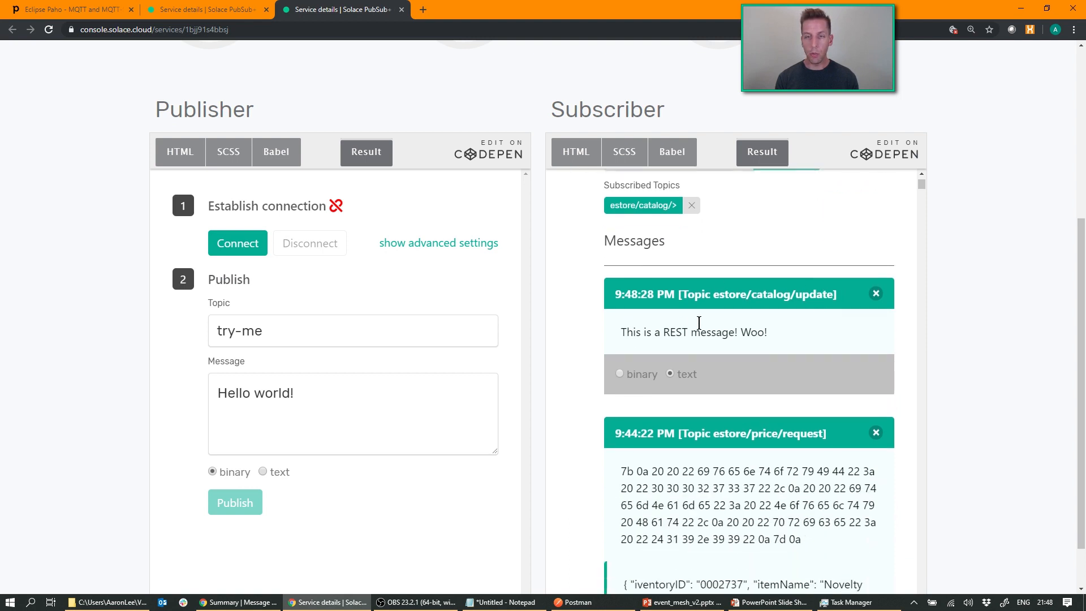